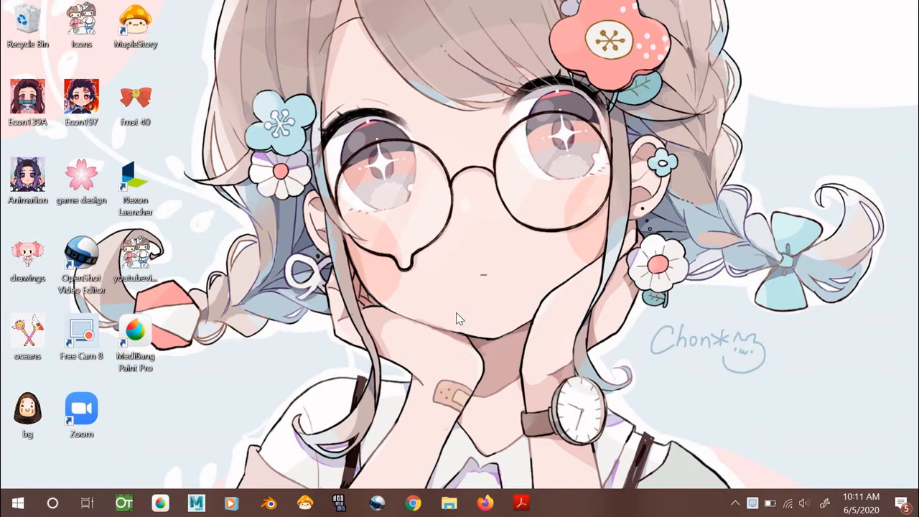
{"action": "mouse_move", "coordinate": [359, 270]}
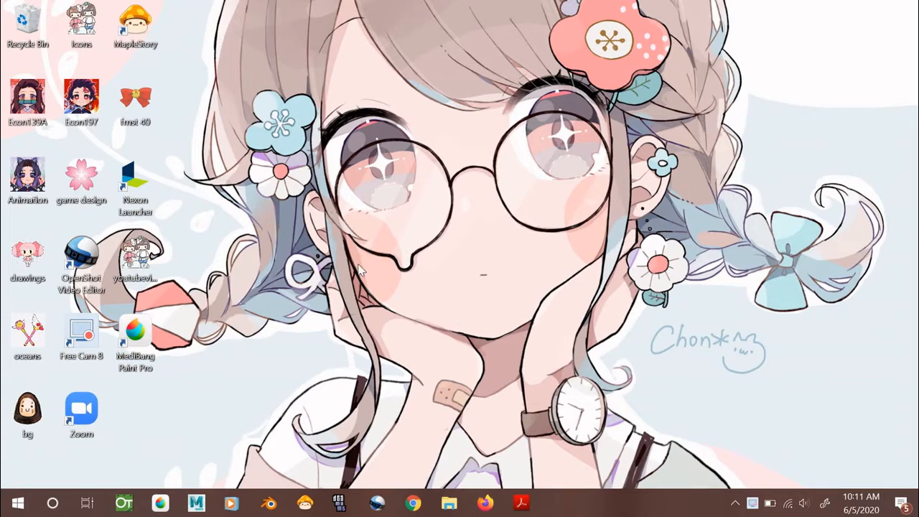
{"action": "mouse_move", "coordinate": [180, 250]}
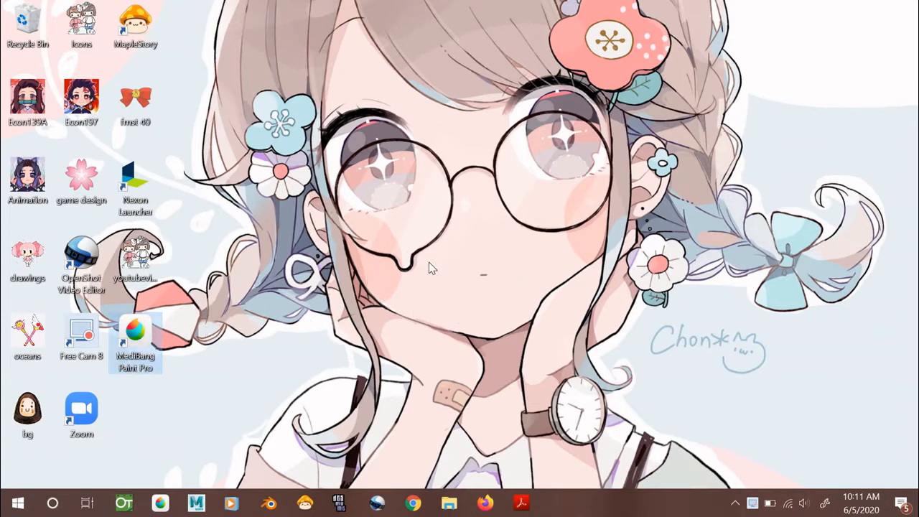
- Launch MediBang Paint Pro from its desktop shortcut
{"action": "double_click", "coordinate": [135, 336]}
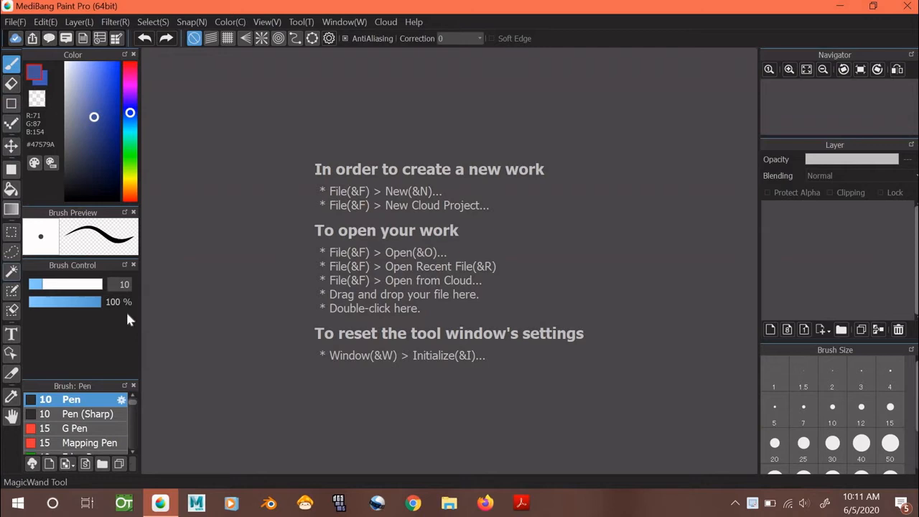
{"action": "mouse_move", "coordinate": [112, 146]}
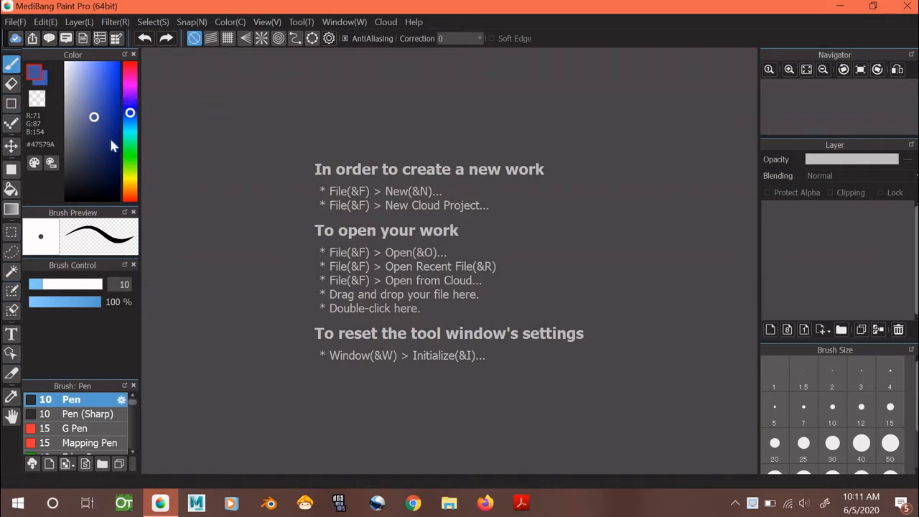
{"action": "mouse_move", "coordinate": [96, 202]}
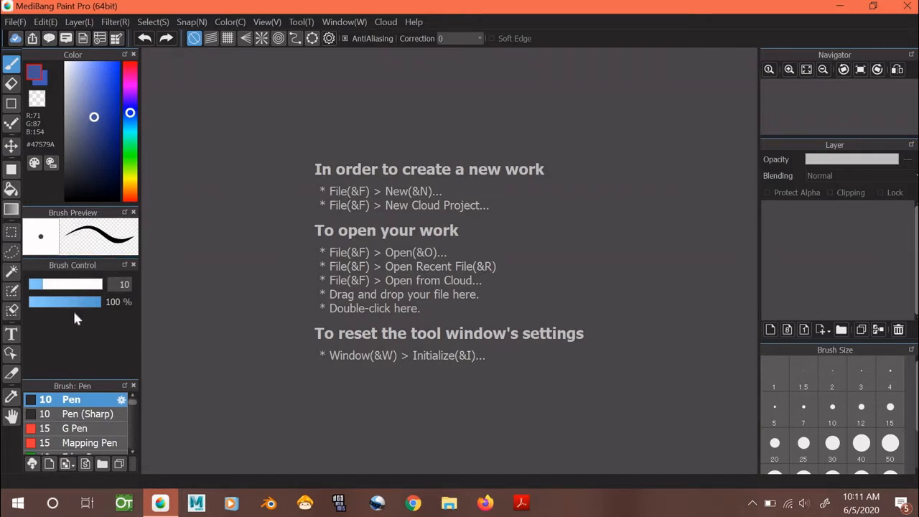
{"action": "mouse_move", "coordinate": [97, 391]}
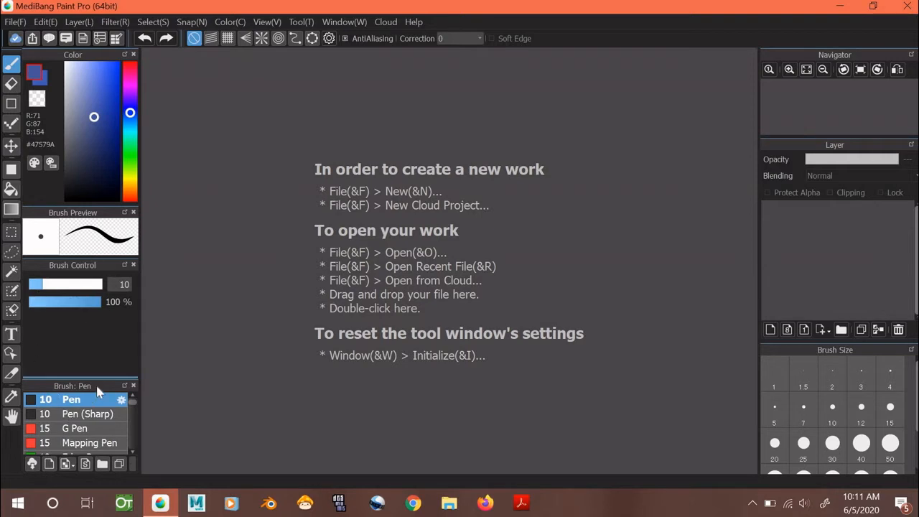
{"action": "mouse_move", "coordinate": [87, 438]}
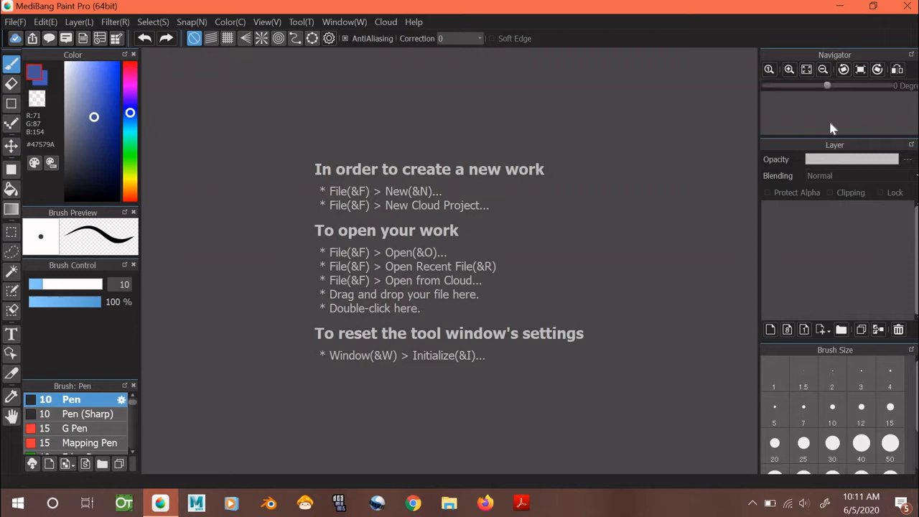
{"action": "mouse_move", "coordinate": [850, 120]}
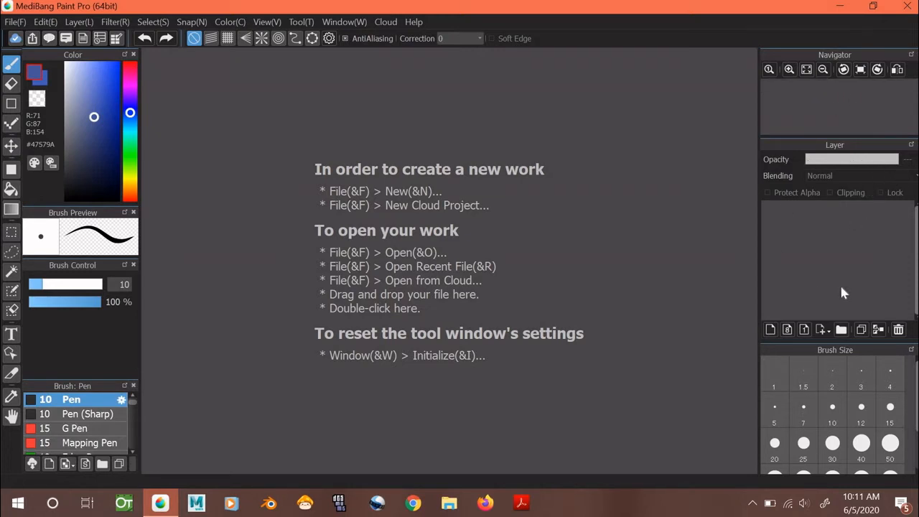
{"action": "mouse_move", "coordinate": [890, 188]}
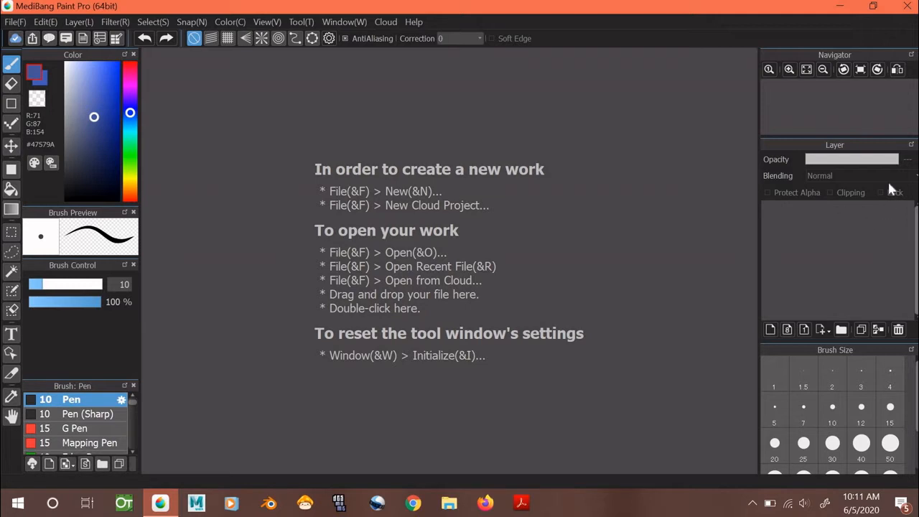
{"action": "left_click", "coordinate": [802, 442]}
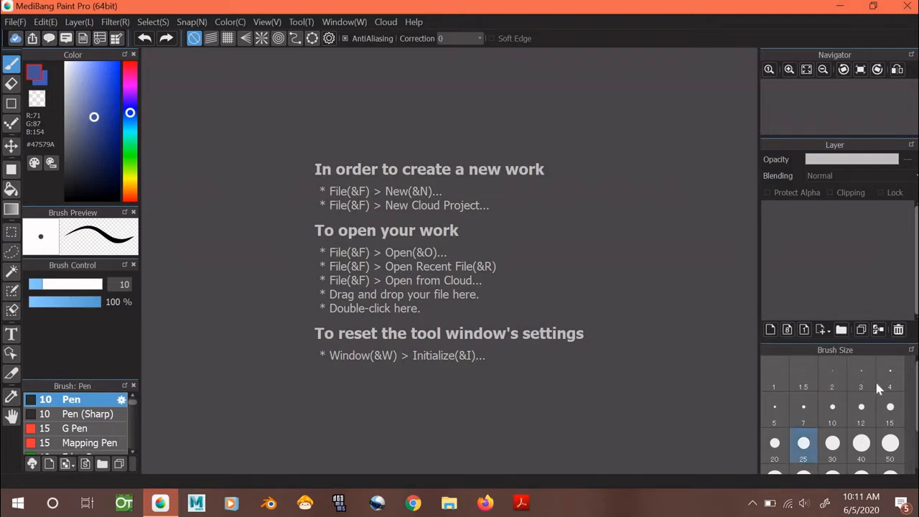
{"action": "left_click", "coordinate": [862, 443]}
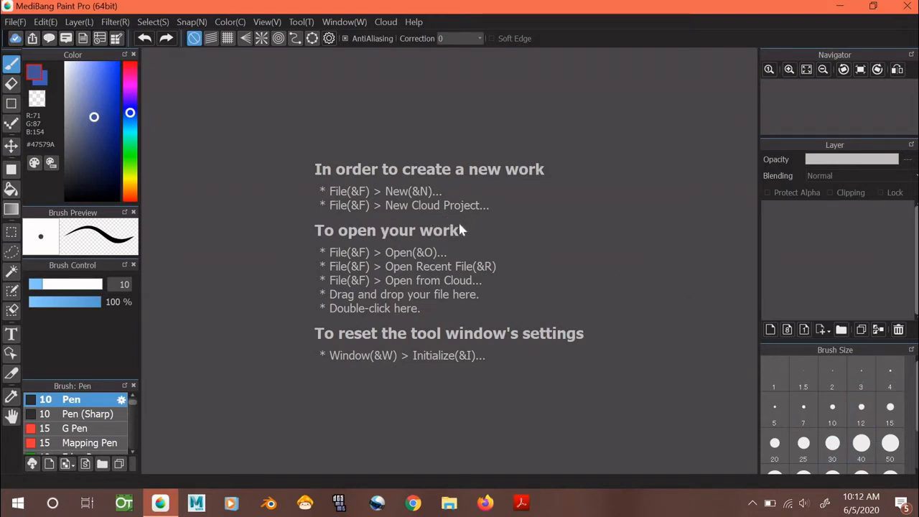
{"action": "mouse_move", "coordinate": [22, 29]}
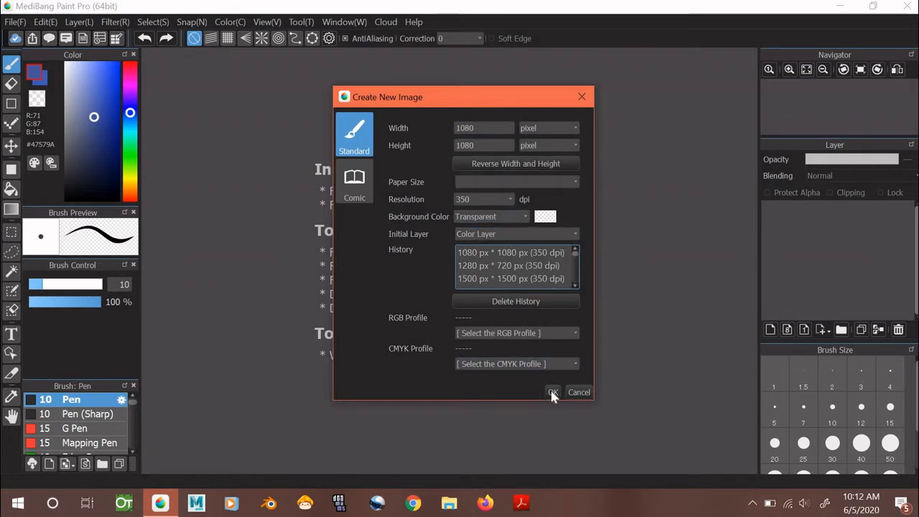
- Confirm the new 1080 × 1080 pixel transparent canvas
{"action": "left_click", "coordinate": [553, 393]}
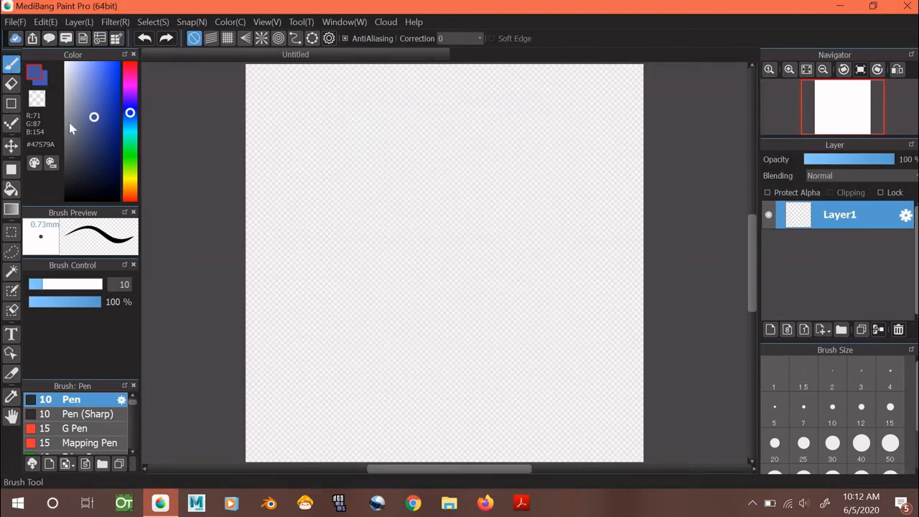
{"action": "mouse_move", "coordinate": [83, 80]}
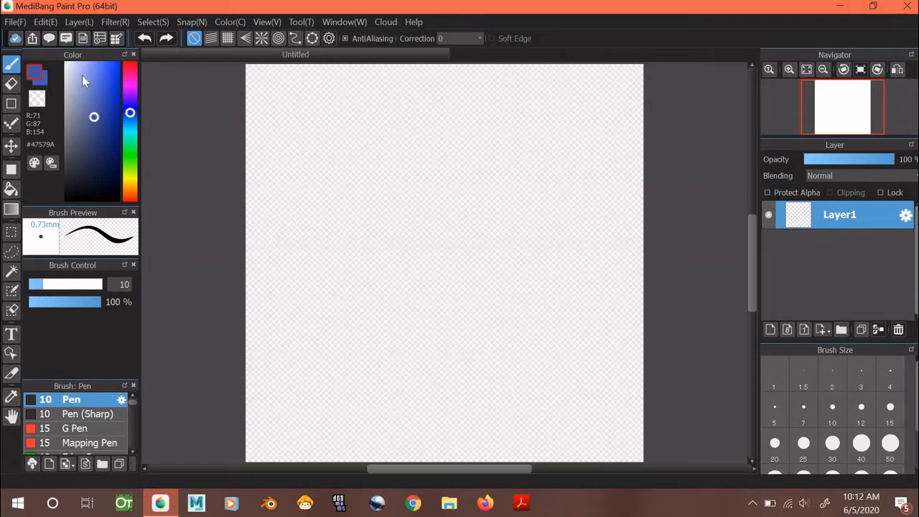
- Set the drawing colour to black, try the G Pen, then return to the basic Pen brush
{"action": "left_click", "coordinate": [98, 130]}
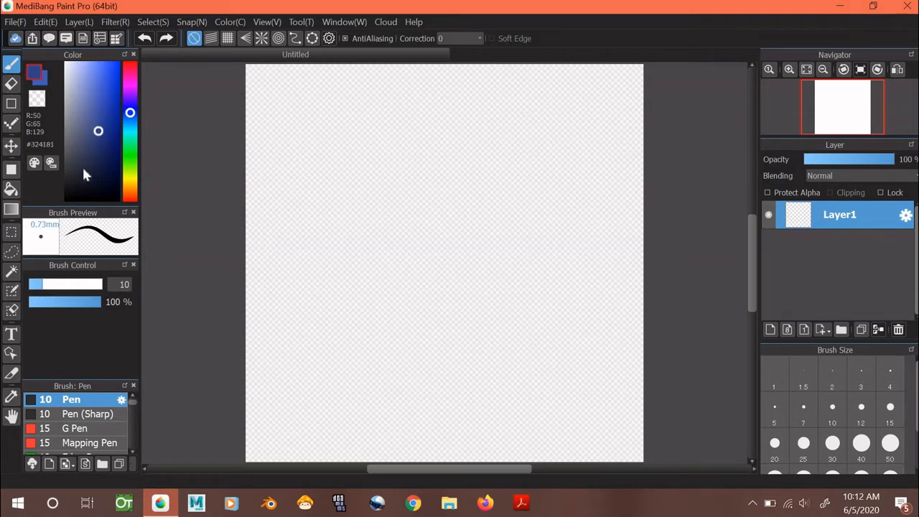
{"action": "left_click", "coordinate": [66, 198]}
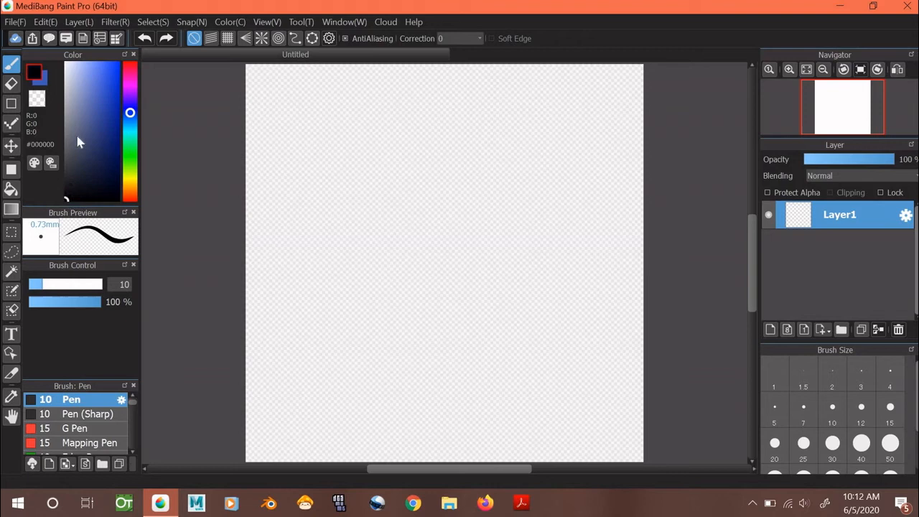
{"action": "mouse_move", "coordinate": [128, 377]}
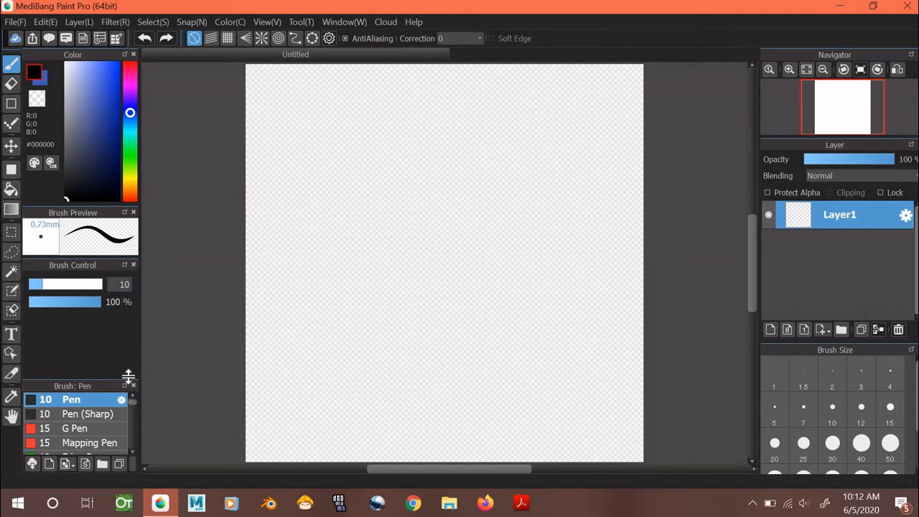
{"action": "mouse_move", "coordinate": [93, 417]}
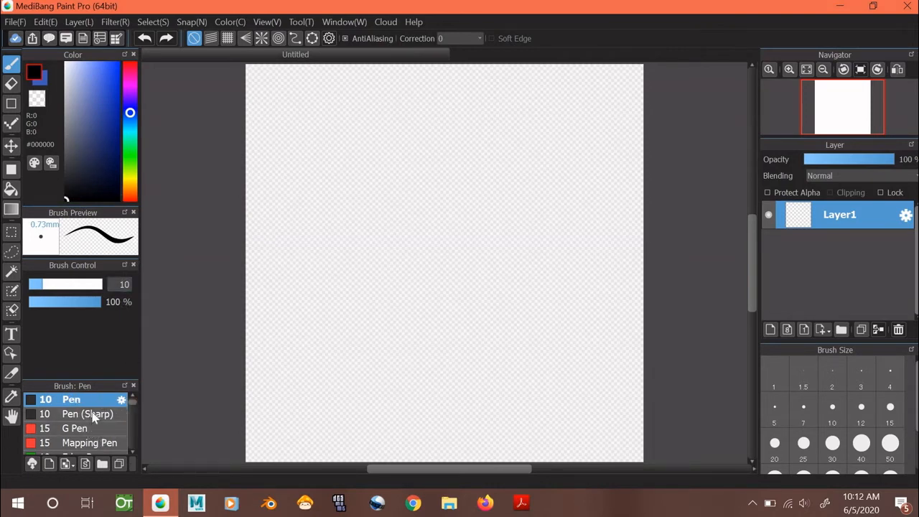
{"action": "left_click", "coordinate": [77, 428]}
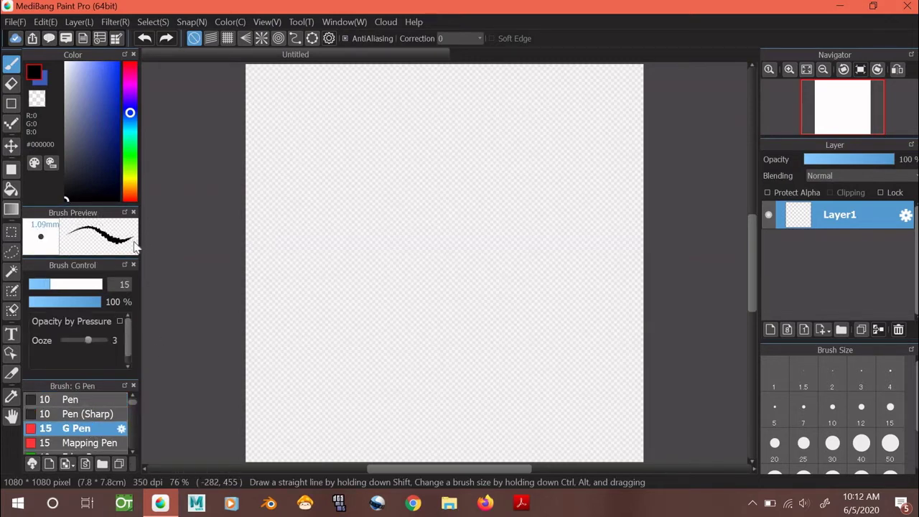
{"action": "mouse_move", "coordinate": [74, 233]}
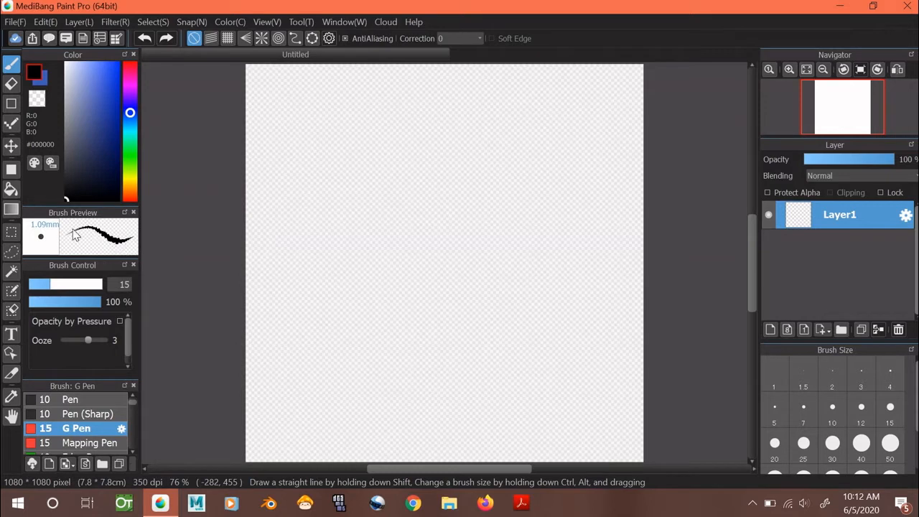
{"action": "mouse_move", "coordinate": [122, 328]}
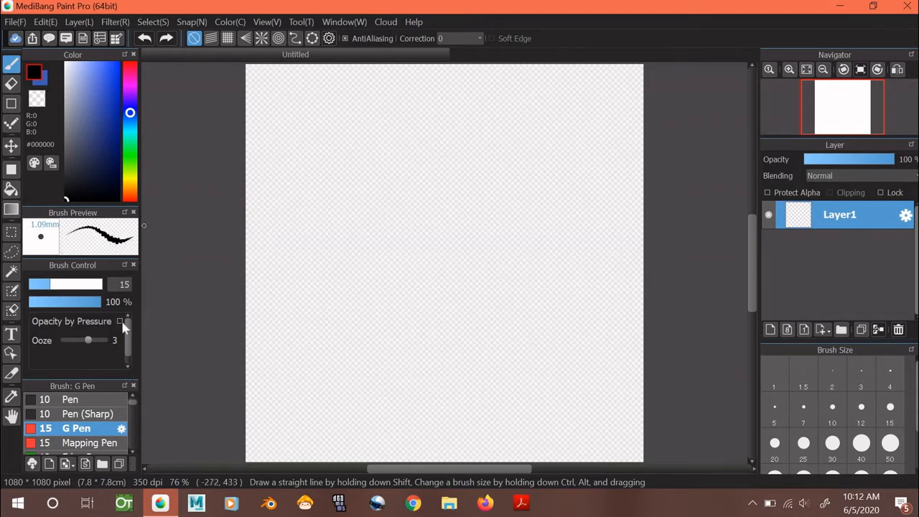
{"action": "left_click", "coordinate": [69, 400]}
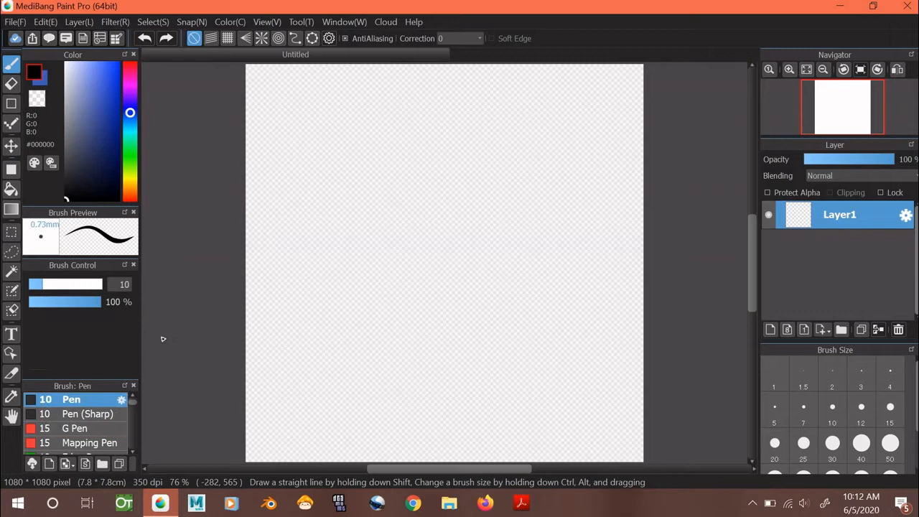
{"action": "mouse_move", "coordinate": [65, 233]}
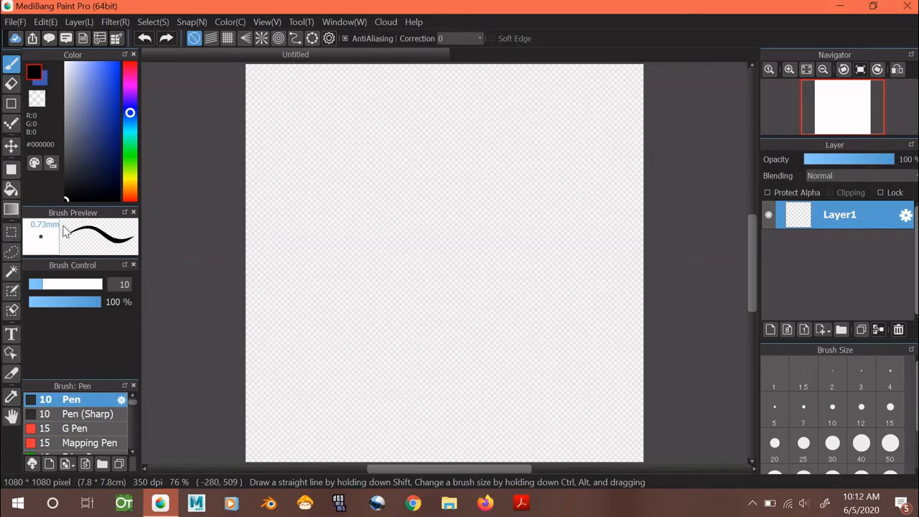
{"action": "mouse_move", "coordinate": [151, 227]}
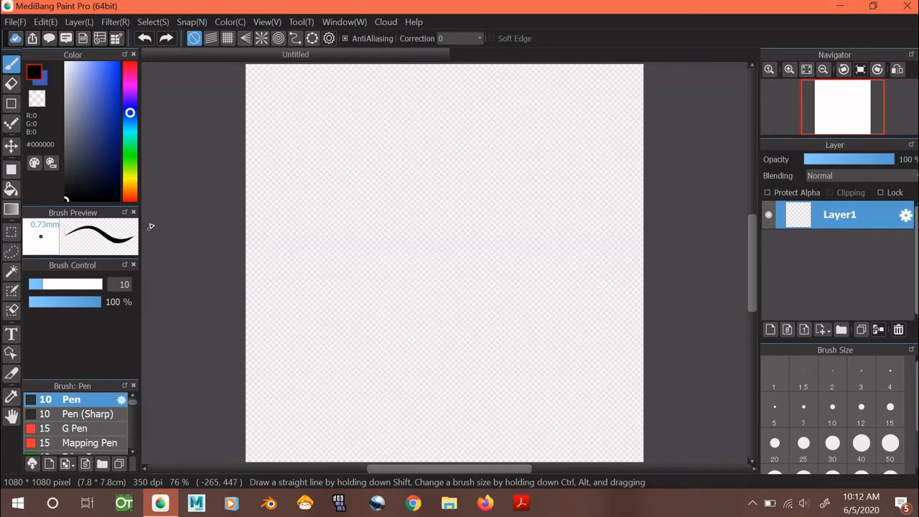
{"action": "mouse_move", "coordinate": [77, 284]}
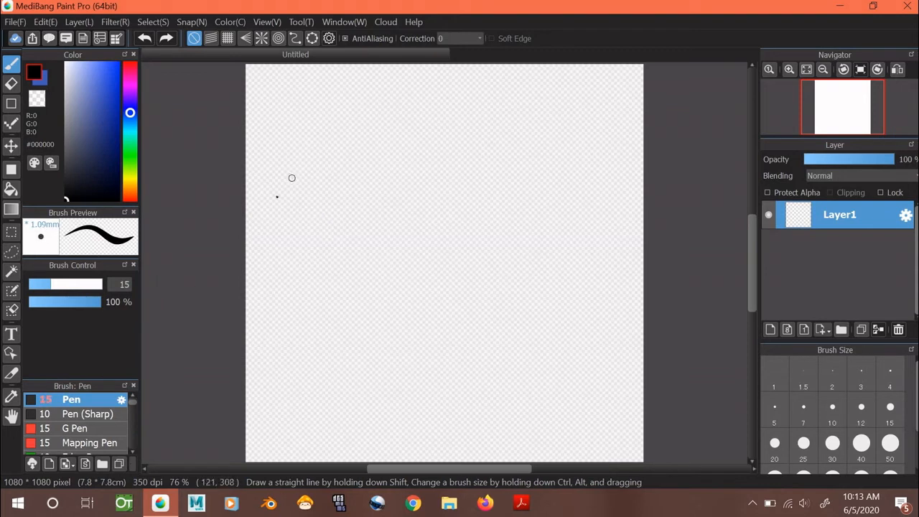
- Draw a curvy black stroke, lower brush opacity to about 52% and add a semi-transparent stroke
{"action": "left_click_drag", "start_coordinate": [291, 178], "coordinate": [301, 359]}
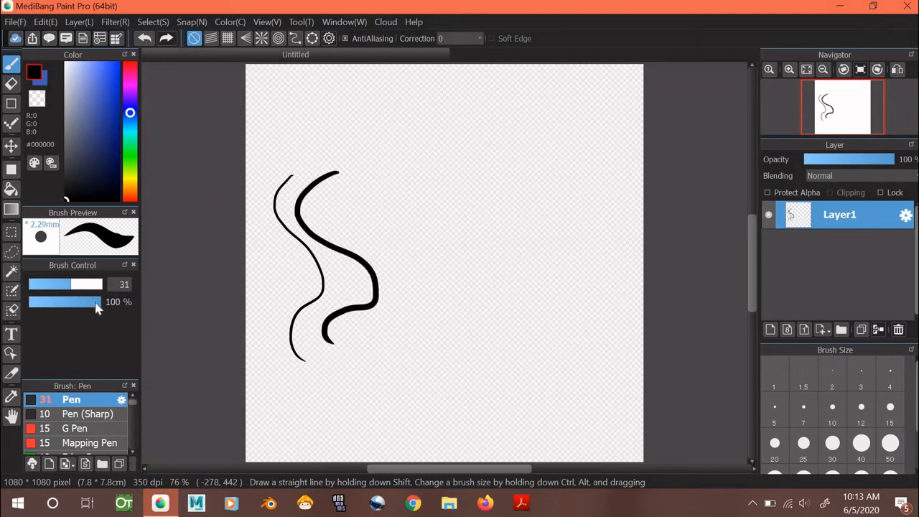
{"action": "left_click_drag", "start_coordinate": [99, 301], "coordinate": [64, 302]}
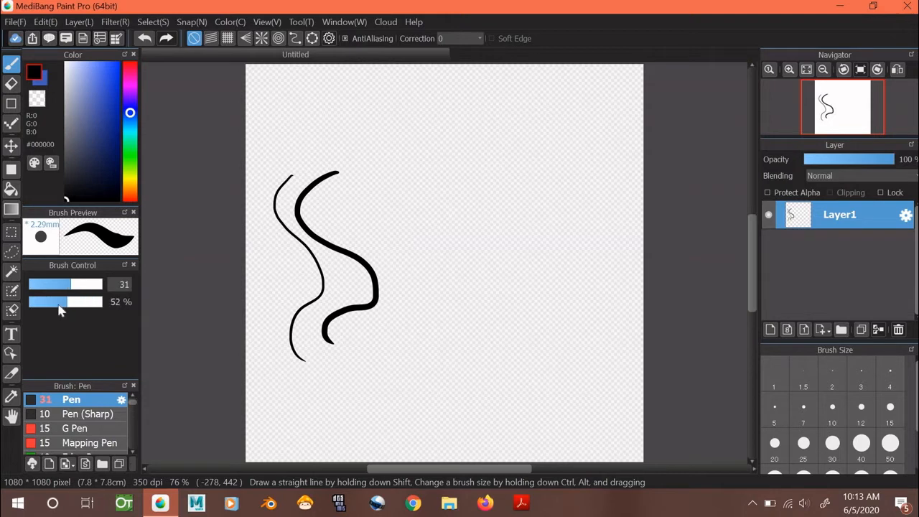
{"action": "left_click_drag", "start_coordinate": [72, 302], "coordinate": [43, 301]}
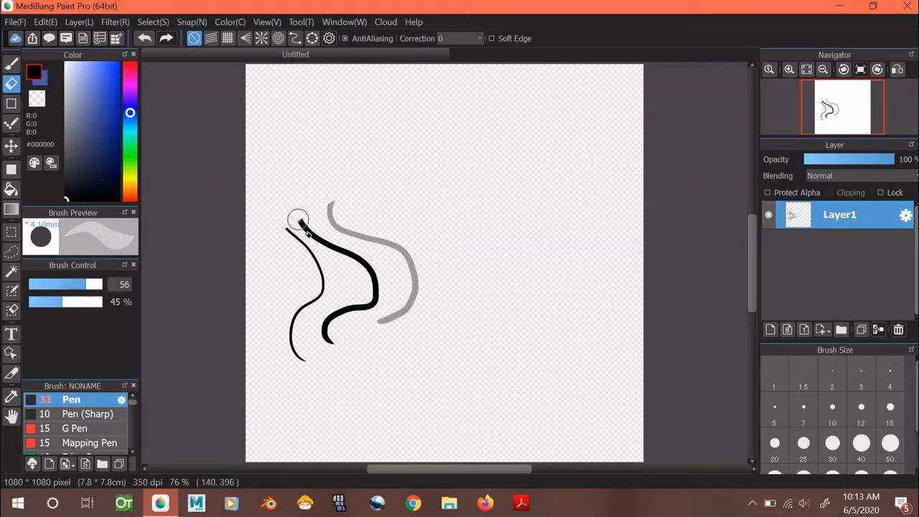
- Erase the top ends of the black strokes with a large, reduced-opacity Eraser
{"action": "left_click_drag", "start_coordinate": [299, 221], "coordinate": [371, 270]}
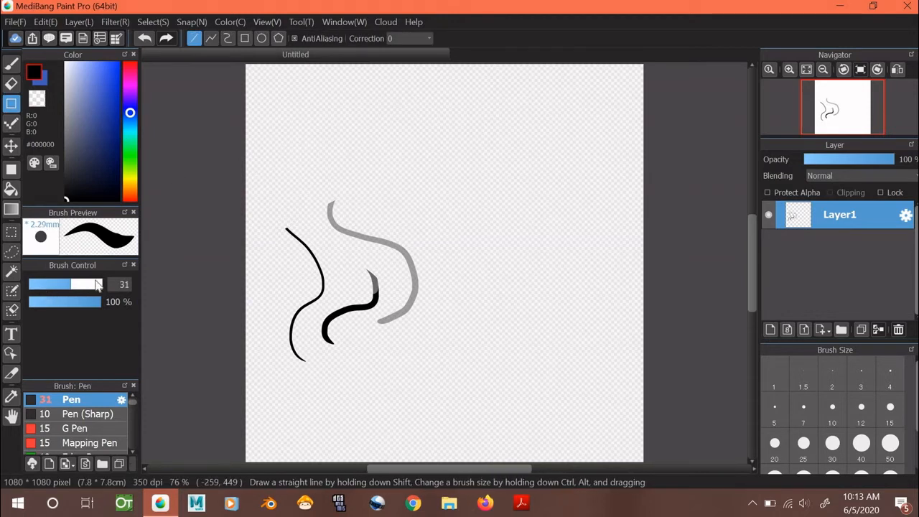
- With brush size about 7, draw a straight line and a two-segment zigzag at the top left
{"action": "left_click_drag", "start_coordinate": [98, 284], "coordinate": [32, 284]}
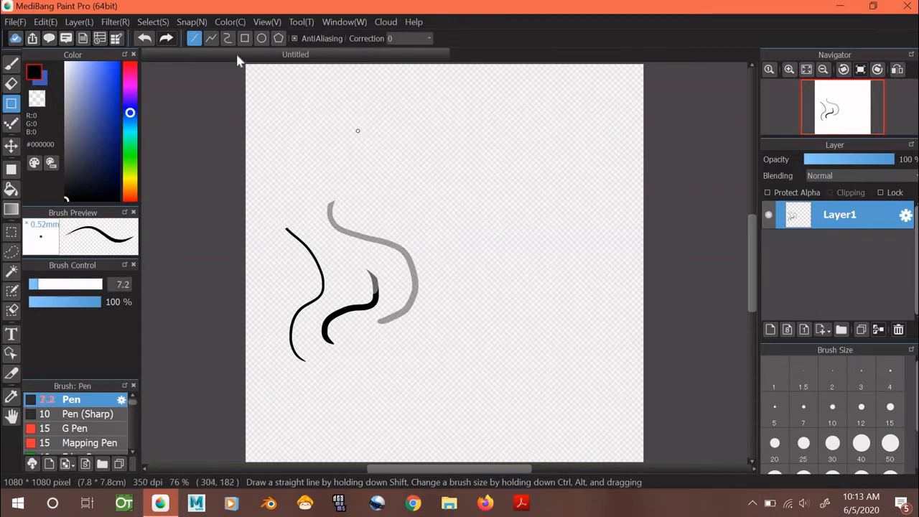
{"action": "mouse_move", "coordinate": [304, 195]}
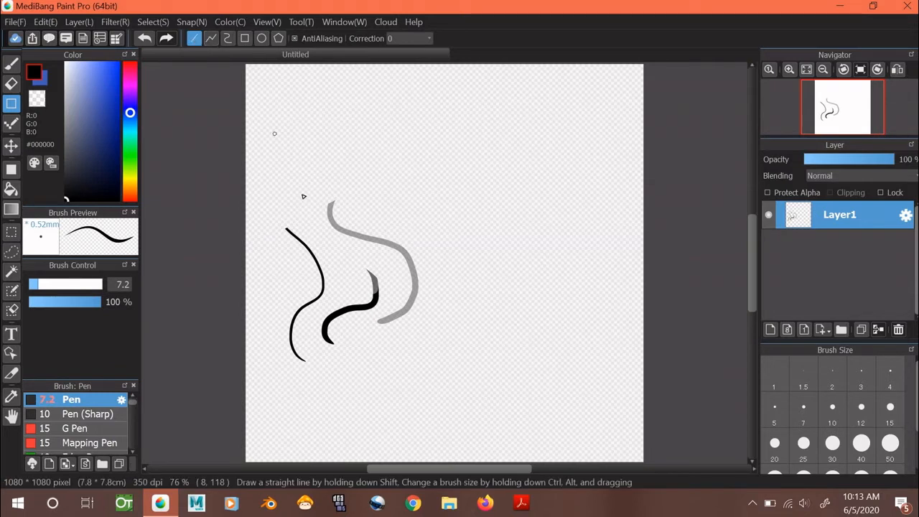
{"action": "mouse_move", "coordinate": [280, 161]}
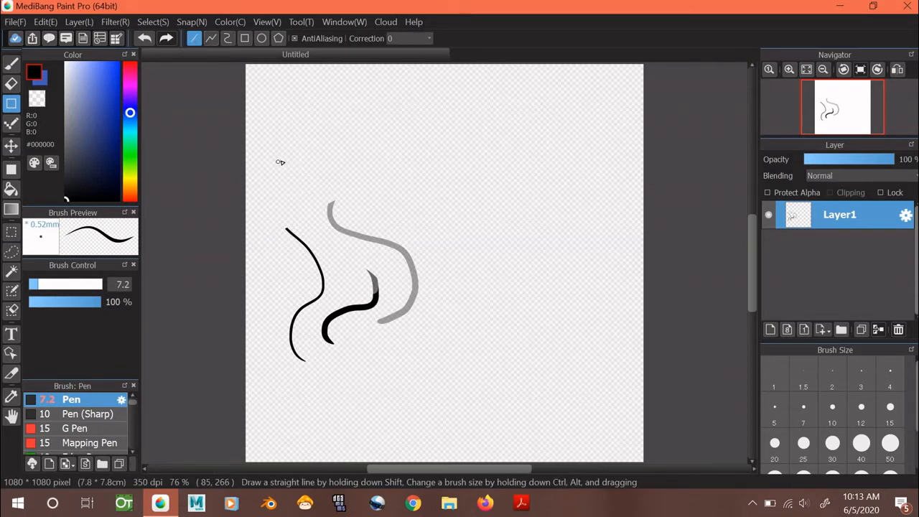
{"action": "left_click_drag", "start_coordinate": [276, 164], "coordinate": [367, 109]}
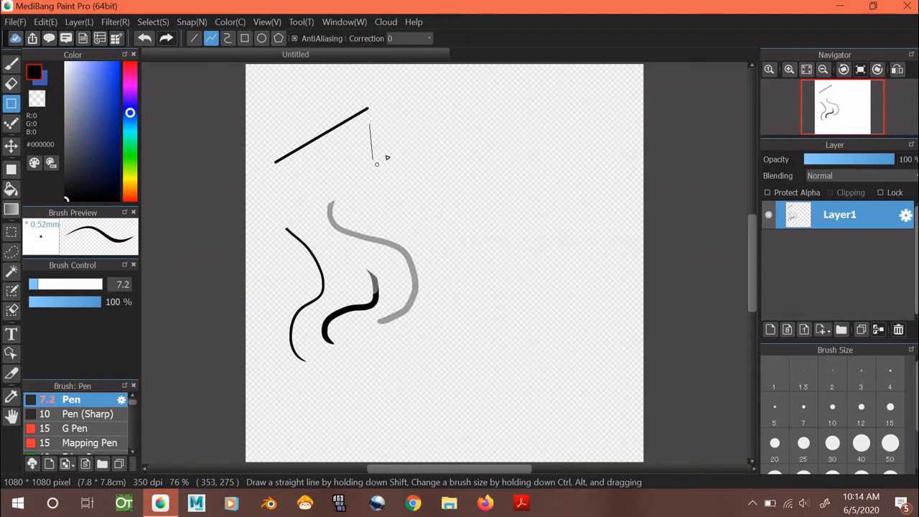
{"action": "left_click_drag", "start_coordinate": [372, 166], "coordinate": [414, 132]}
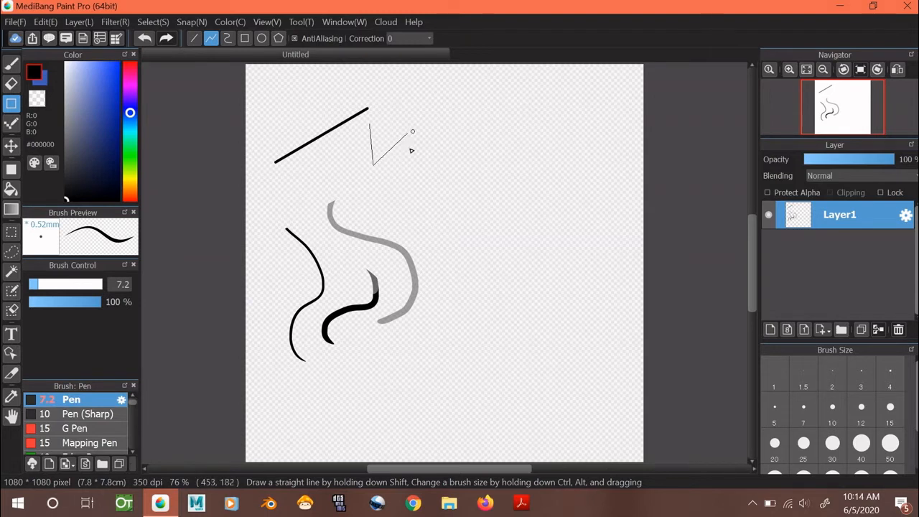
{"action": "left_click_drag", "start_coordinate": [412, 132], "coordinate": [402, 219]}
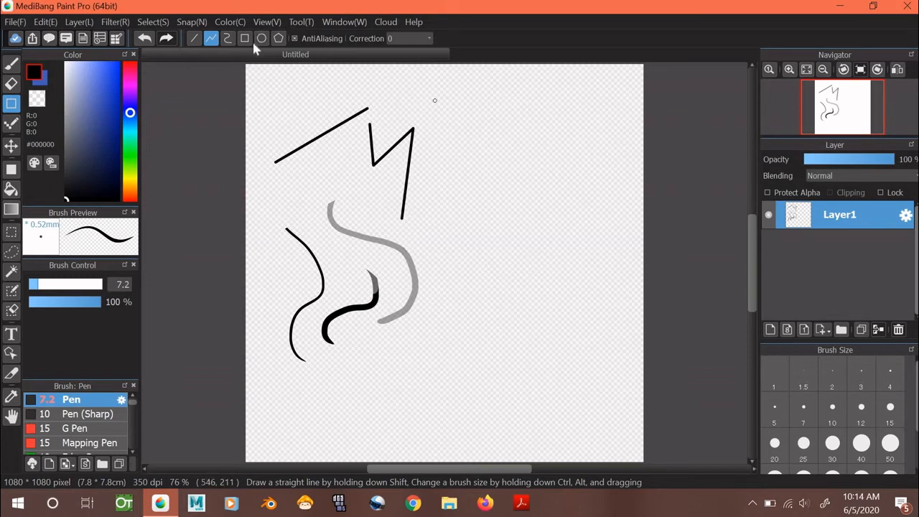
- Draw a rectangle outline at the top right using the shape option
{"action": "left_click", "coordinate": [244, 37]}
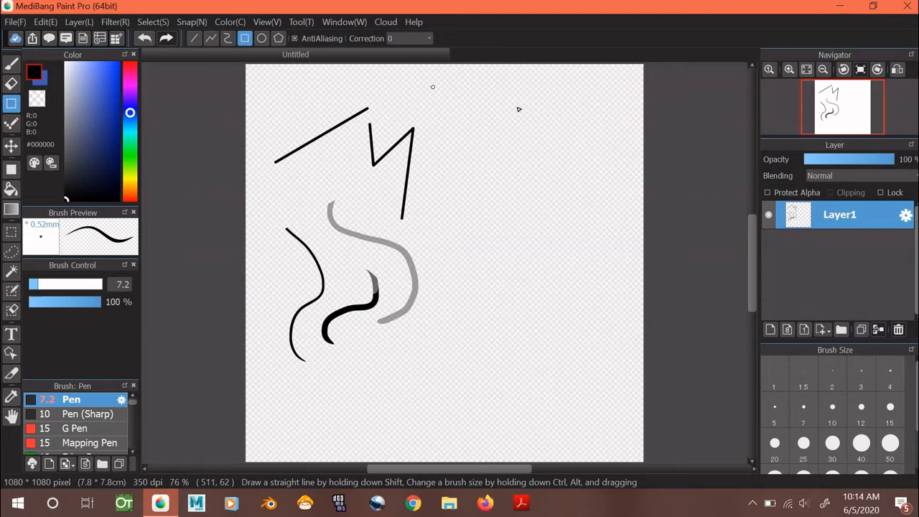
{"action": "left_click_drag", "start_coordinate": [431, 86], "coordinate": [595, 152]}
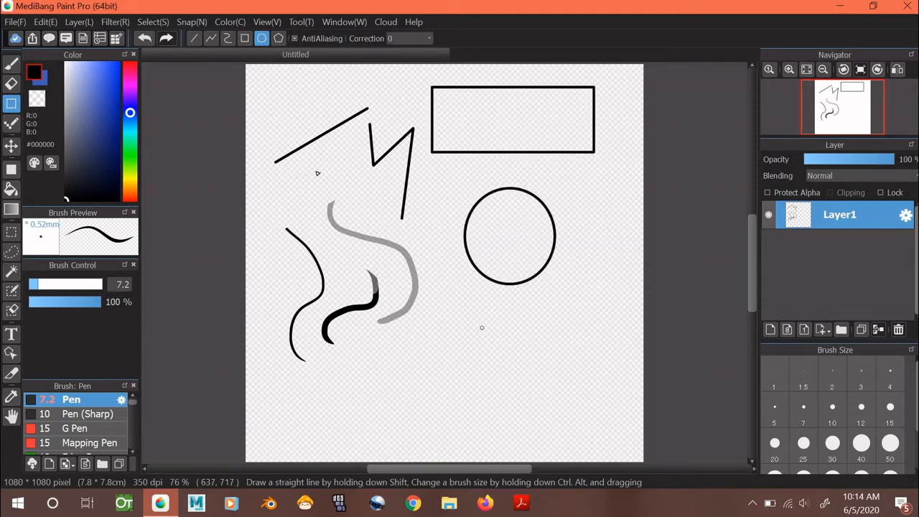
{"action": "left_click", "coordinate": [11, 124]}
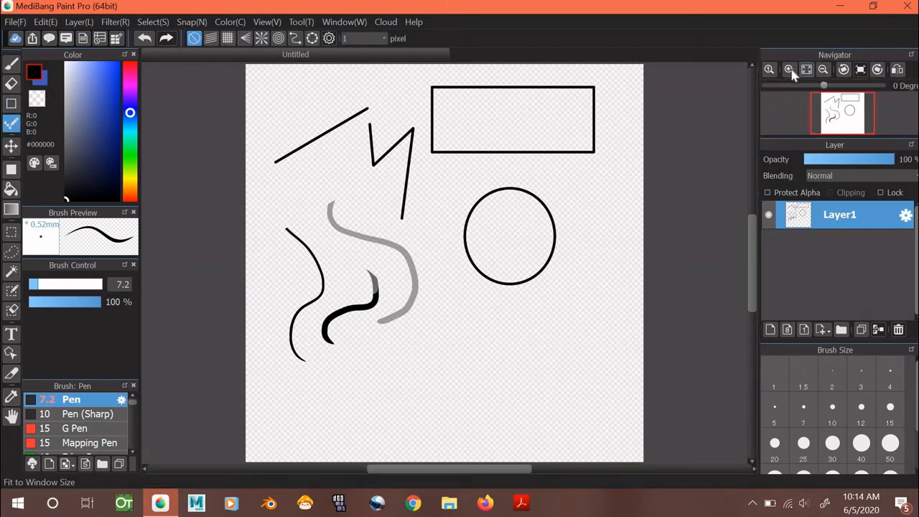
- Zoom to pixel level, place a diagonal run of single pixels near the centre, then fit the canvas to the window
{"action": "left_click", "coordinate": [790, 69]}
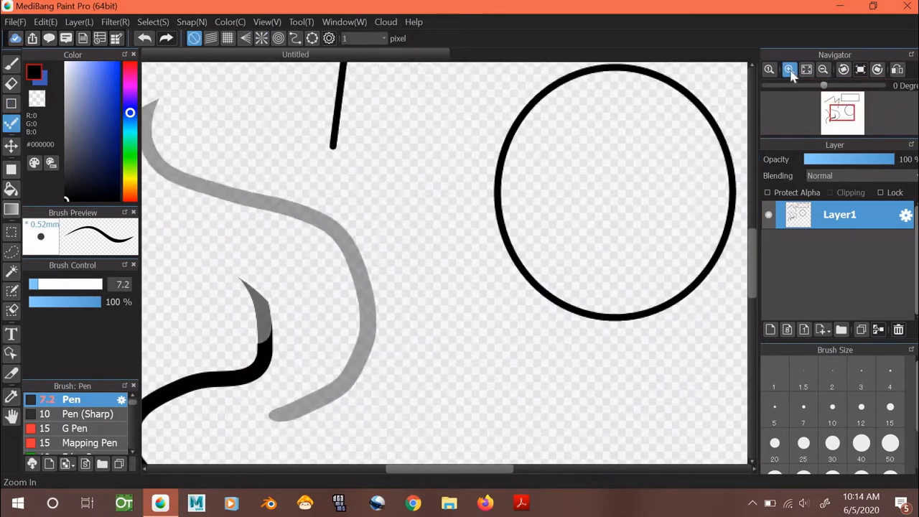
{"action": "left_click", "coordinate": [789, 69]}
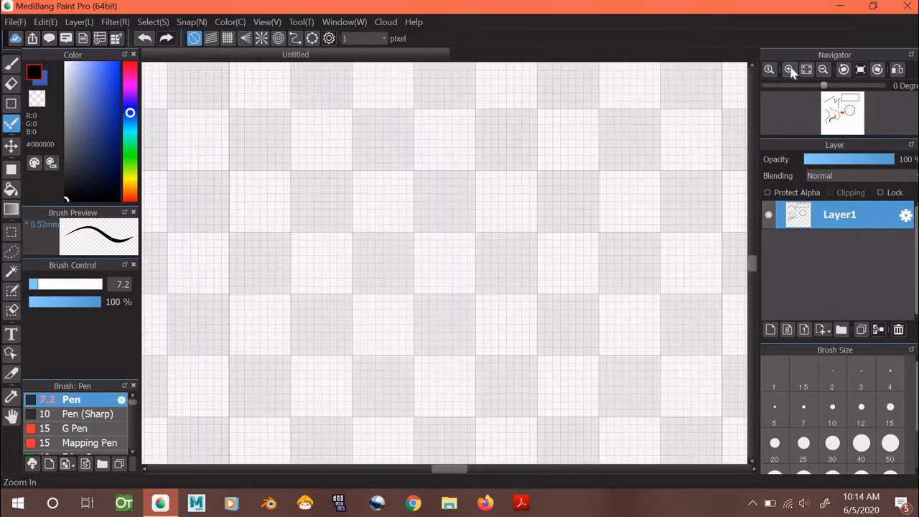
{"action": "left_click", "coordinate": [789, 69]}
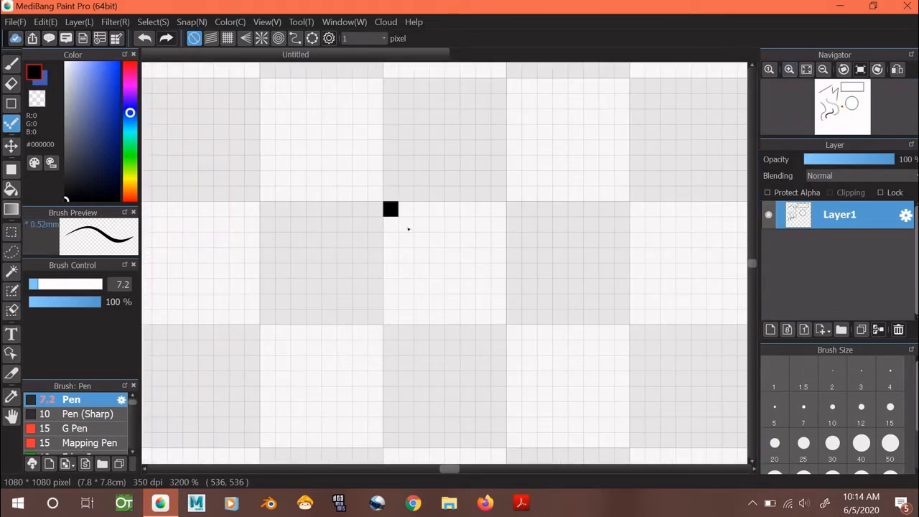
{"action": "left_click_drag", "start_coordinate": [390, 209], "coordinate": [444, 256]}
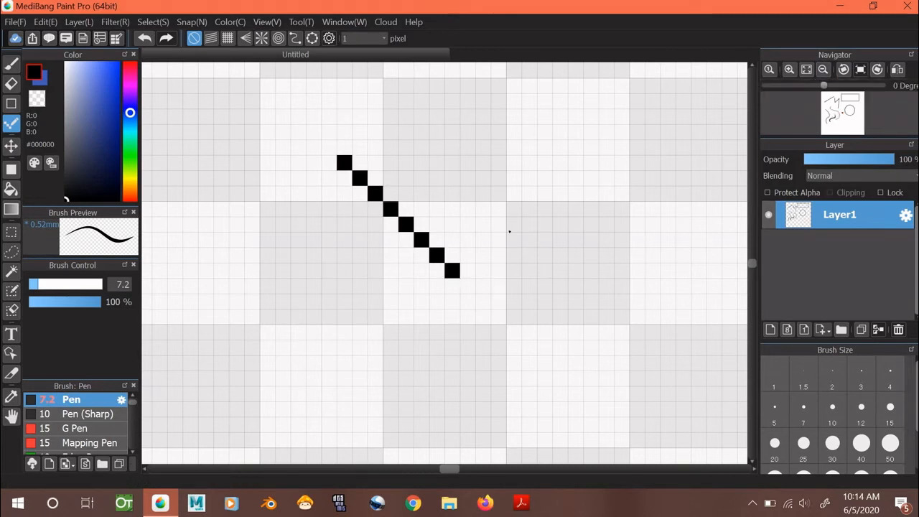
{"action": "mouse_move", "coordinate": [553, 212]}
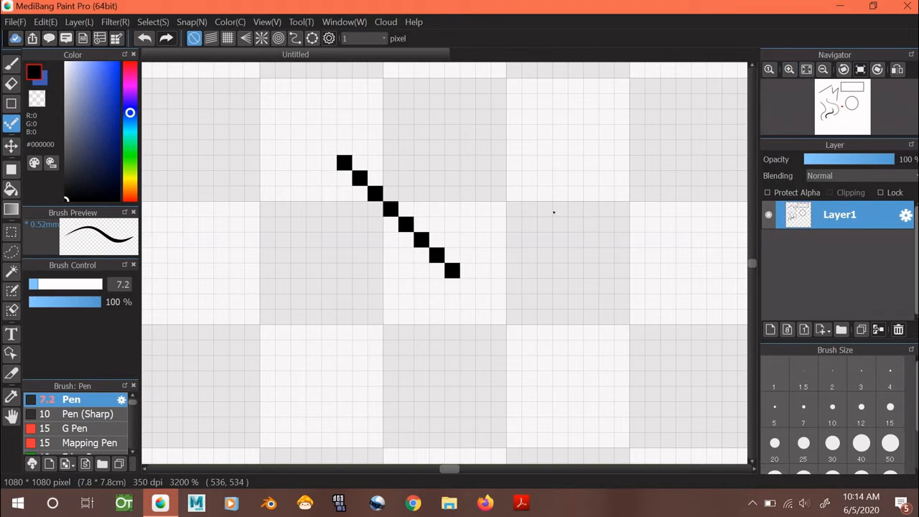
{"action": "mouse_move", "coordinate": [629, 154]}
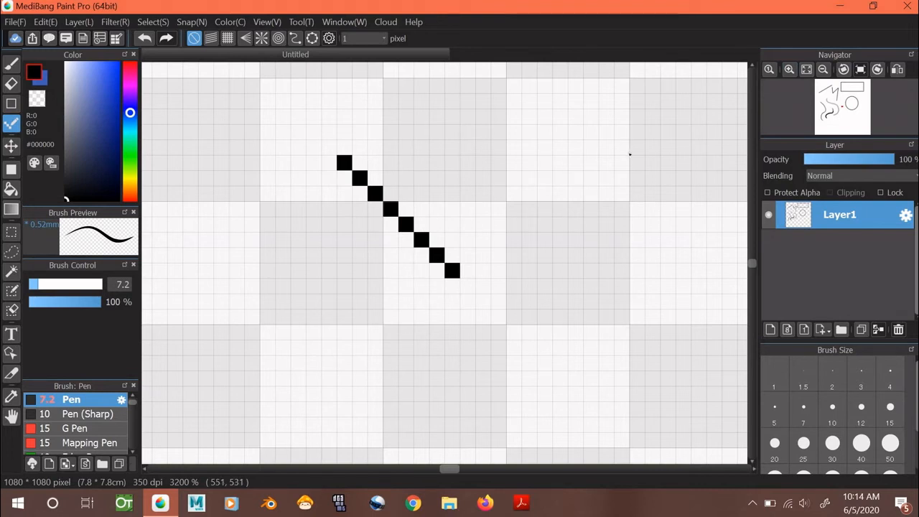
{"action": "left_click", "coordinate": [807, 69]}
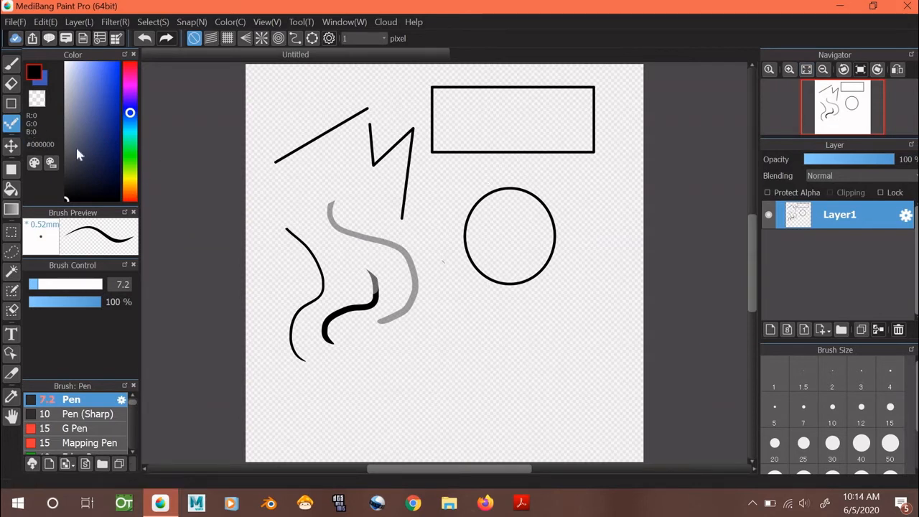
- Shift the layer contents and draw a solid blue filled rectangle at the top left
{"action": "left_click", "coordinate": [12, 147]}
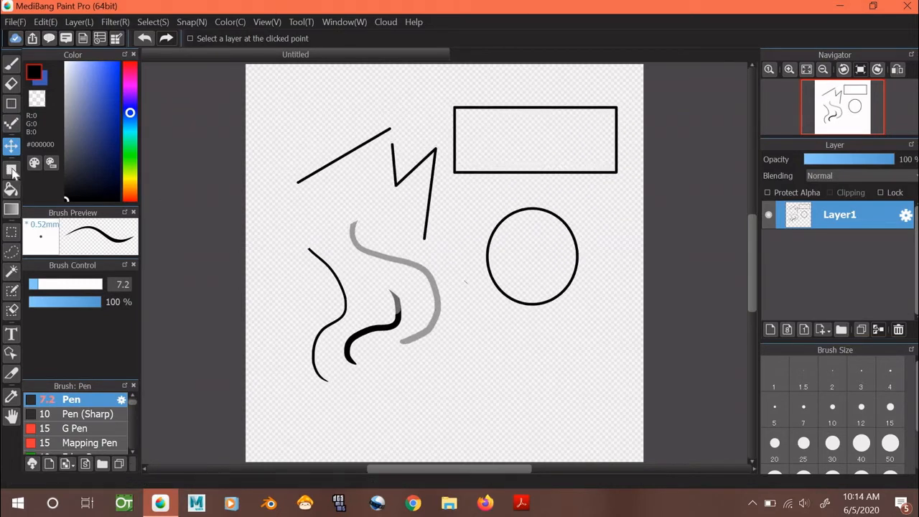
{"action": "left_click", "coordinate": [11, 171]}
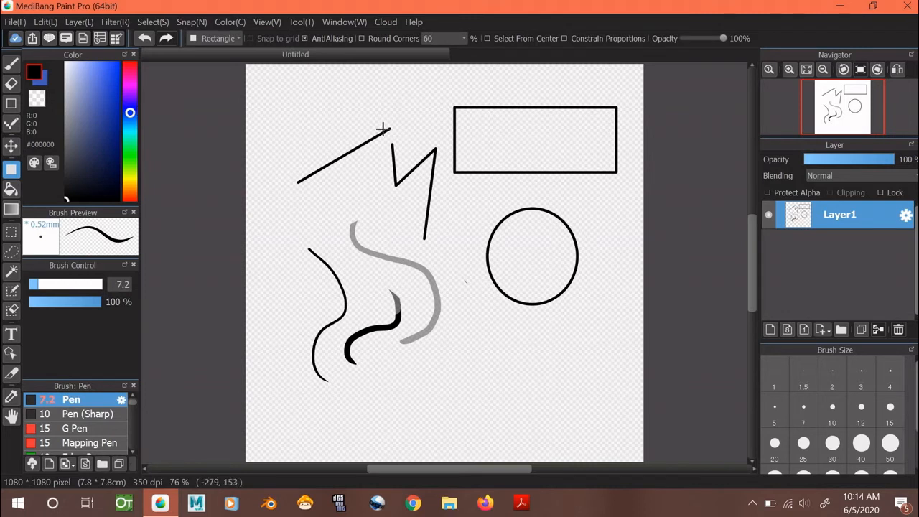
{"action": "mouse_move", "coordinate": [128, 104]}
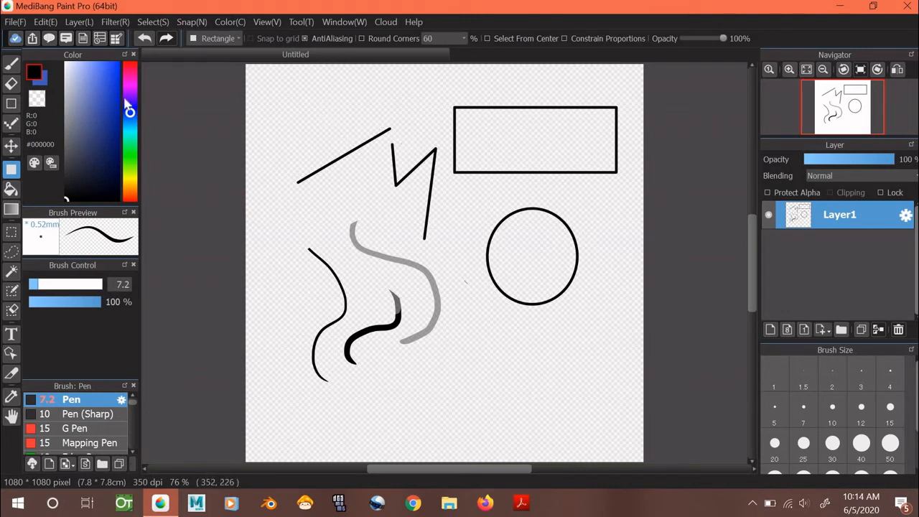
{"action": "mouse_move", "coordinate": [49, 81]}
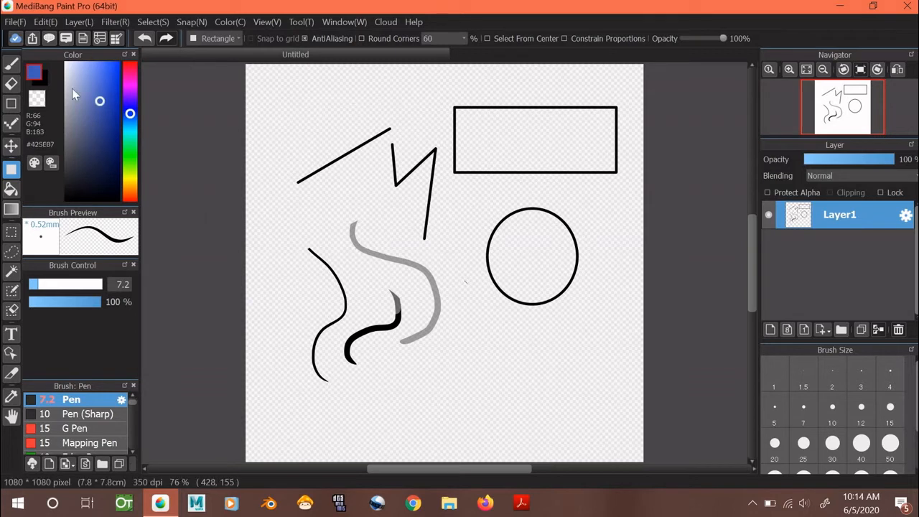
{"action": "mouse_move", "coordinate": [290, 101]}
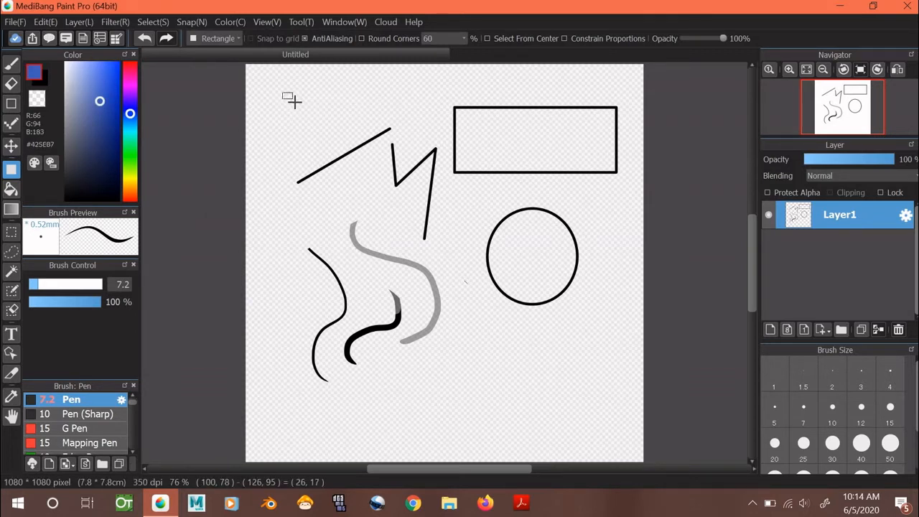
{"action": "left_click_drag", "start_coordinate": [287, 97], "coordinate": [431, 155]}
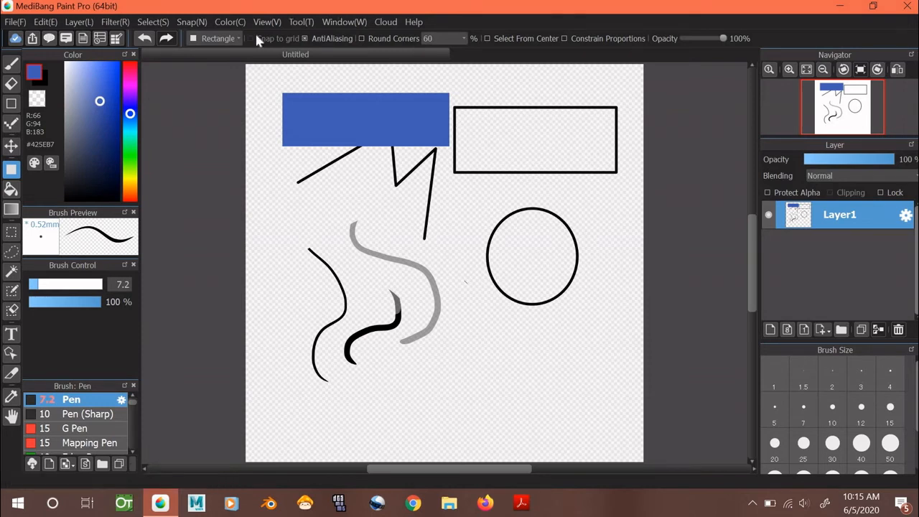
{"action": "left_click", "coordinate": [238, 38]}
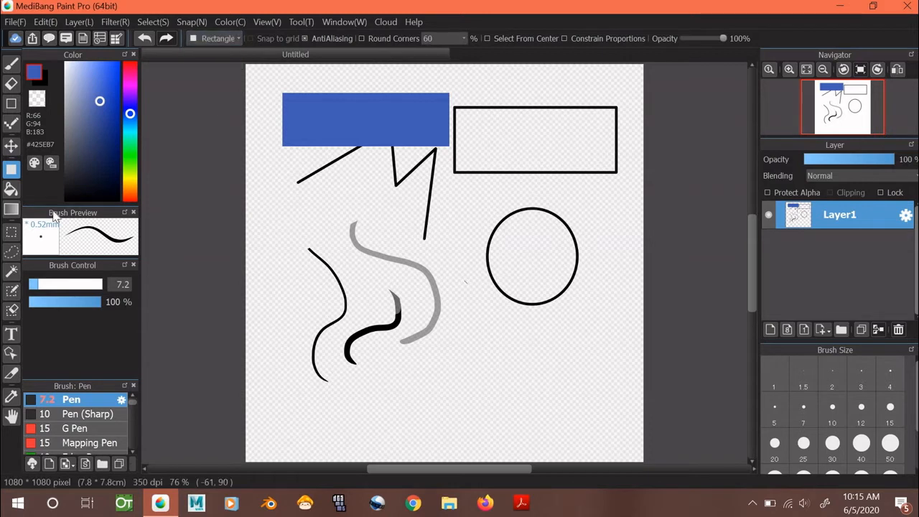
- Switch to the Bucket tool to fill the rectangle outline and circle with blue
{"action": "left_click", "coordinate": [12, 190]}
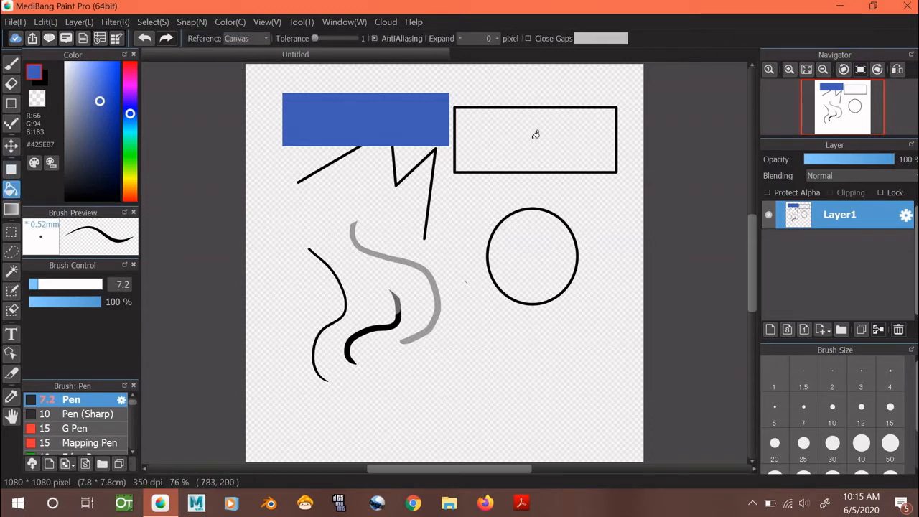
{"action": "mouse_move", "coordinate": [569, 126]}
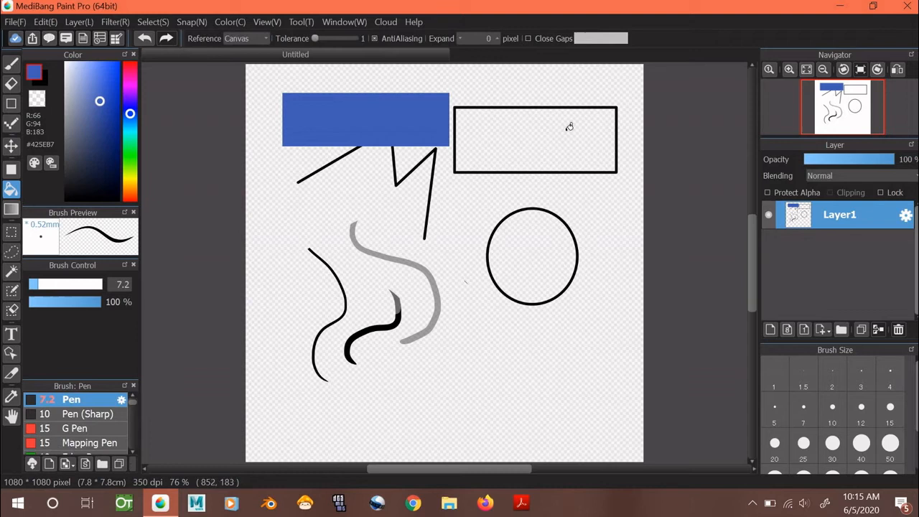
{"action": "mouse_move", "coordinate": [573, 131]}
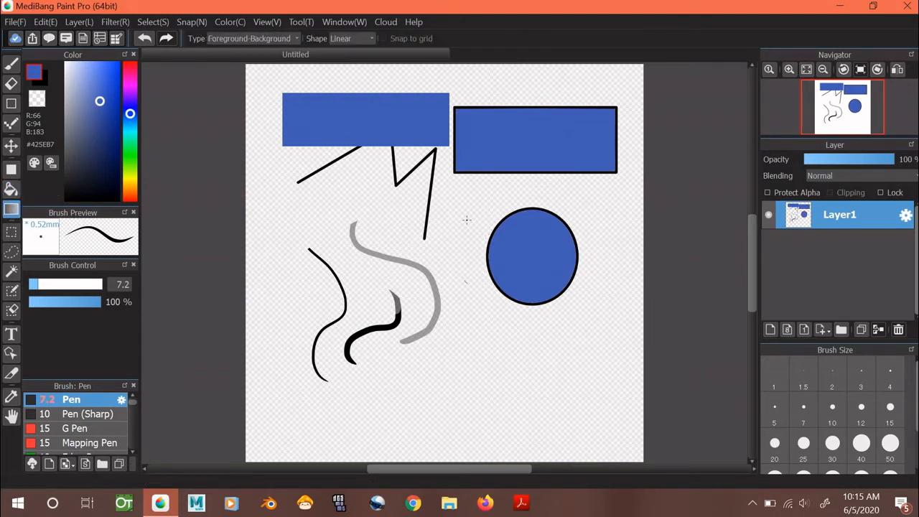
{"action": "mouse_move", "coordinate": [454, 287]}
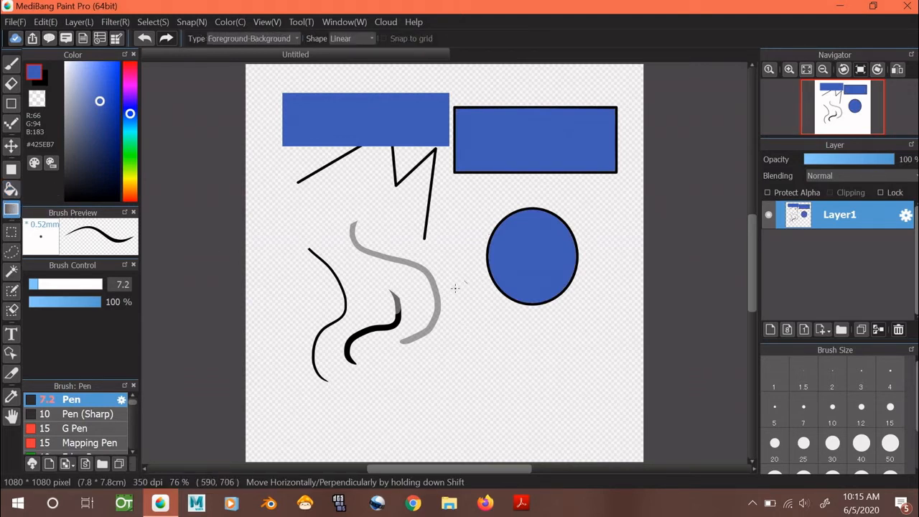
{"action": "mouse_move", "coordinate": [402, 219]}
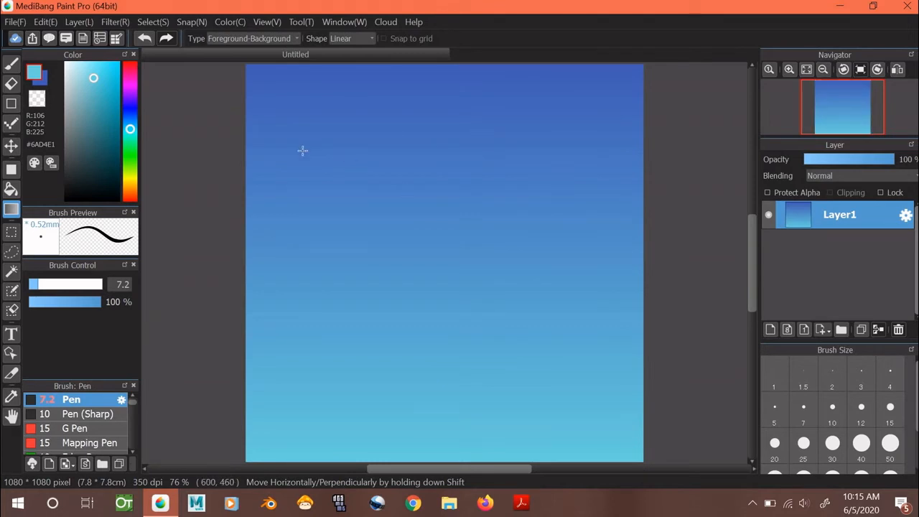
{"action": "mouse_move", "coordinate": [443, 439]}
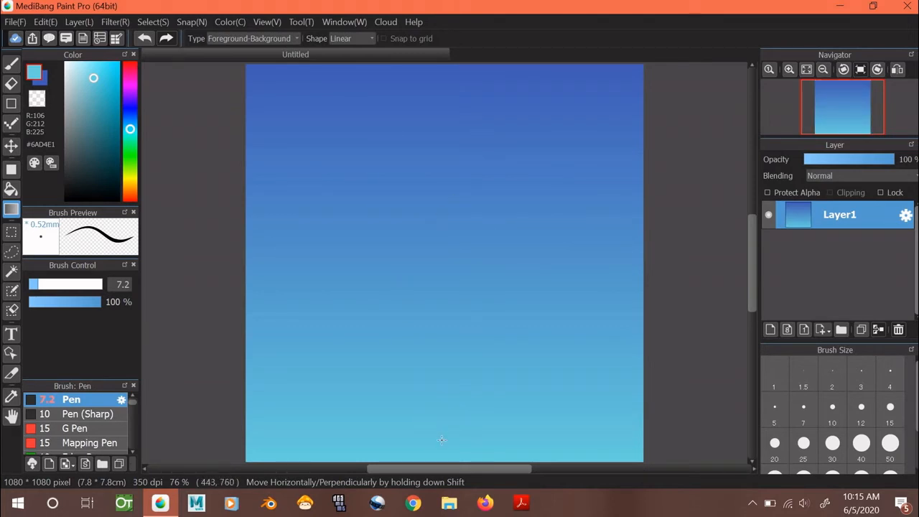
{"action": "mouse_move", "coordinate": [448, 461]}
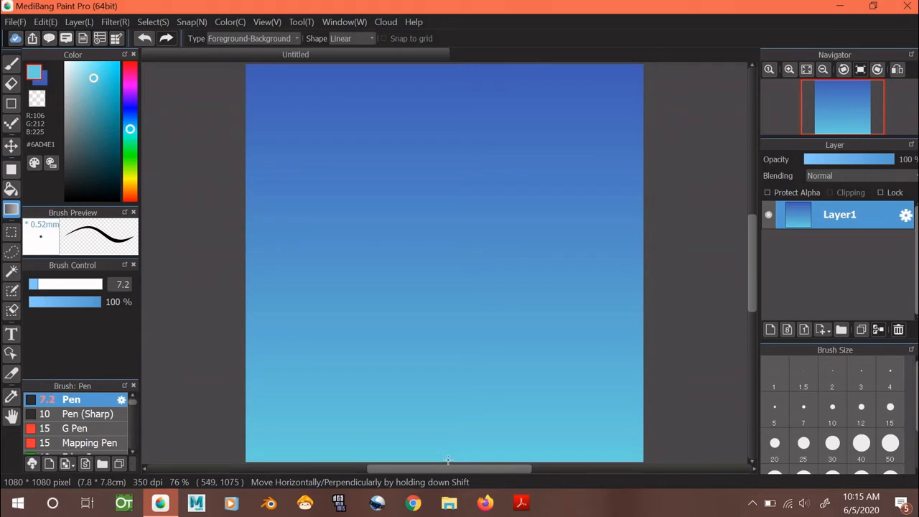
{"action": "mouse_move", "coordinate": [448, 459]}
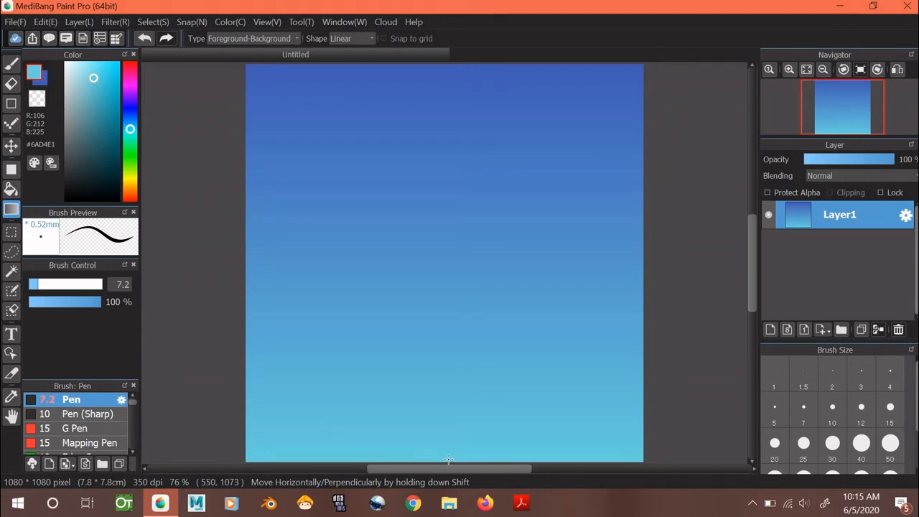
{"action": "mouse_move", "coordinate": [442, 266]}
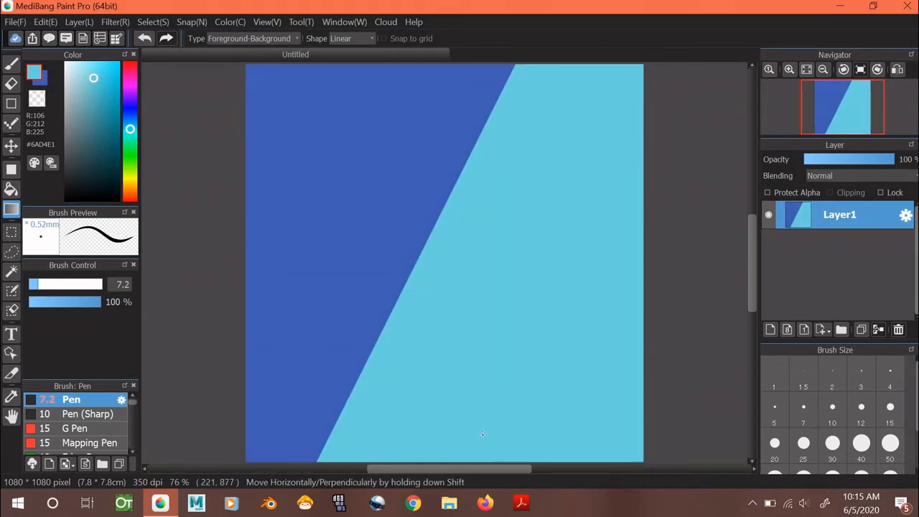
- Redraw the deep-blue-to-cyan linear gradient vertically across the whole canvas
{"action": "left_click_drag", "start_coordinate": [434, 259], "coordinate": [457, 452]}
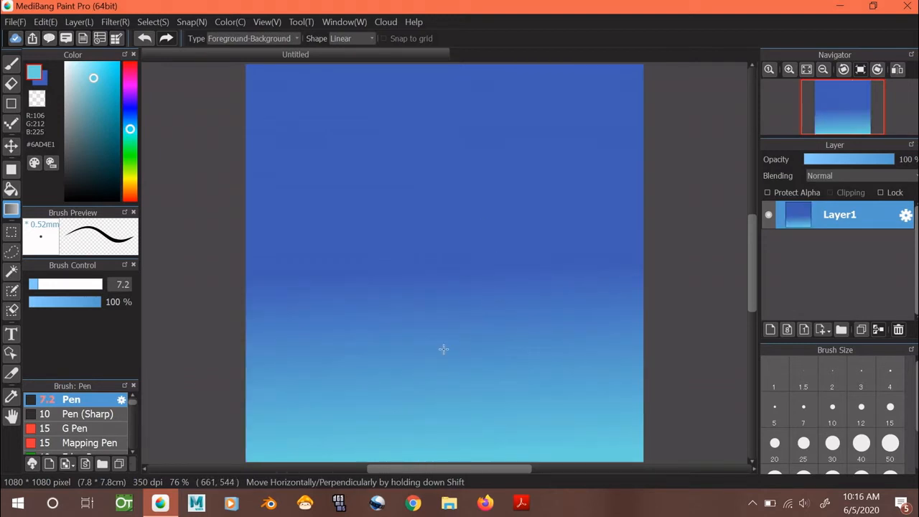
{"action": "mouse_move", "coordinate": [11, 237]}
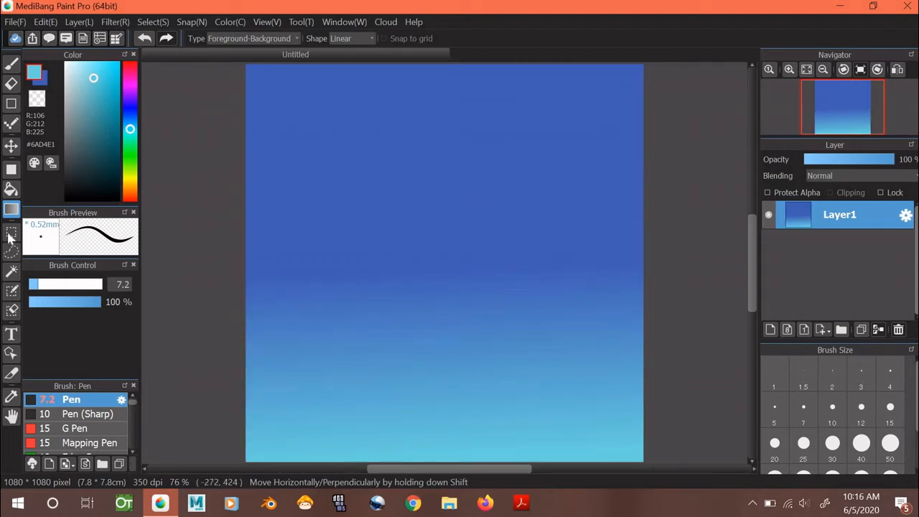
- Select a rectangle around the blue circle, set pen size to 40 and confine cyan strokes to it
{"action": "left_click", "coordinate": [11, 232]}
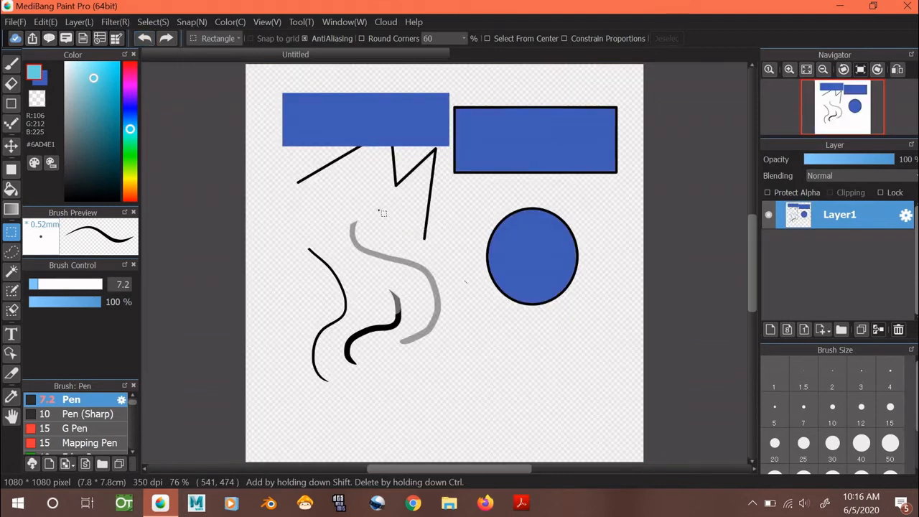
{"action": "left_click_drag", "start_coordinate": [377, 210], "coordinate": [592, 321]}
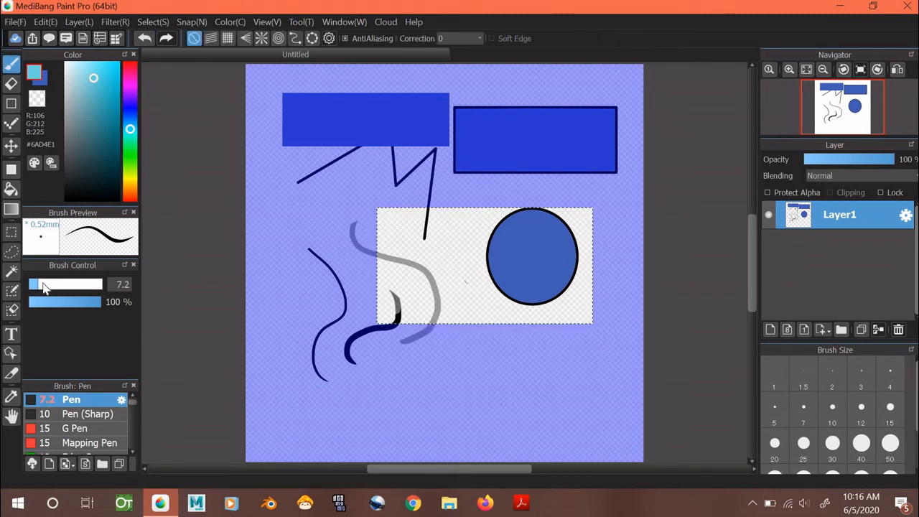
{"action": "left_click_drag", "start_coordinate": [36, 284], "coordinate": [93, 284]}
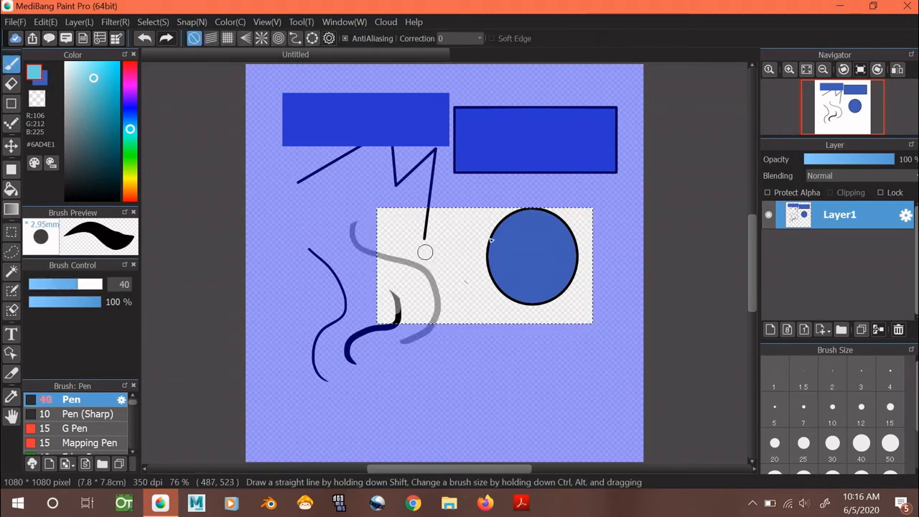
{"action": "mouse_move", "coordinate": [336, 269]}
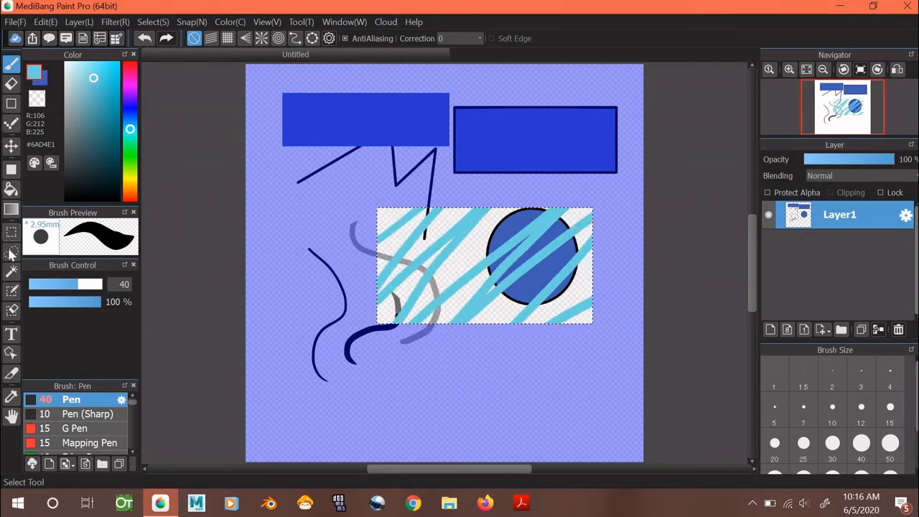
{"action": "left_click", "coordinate": [12, 257]}
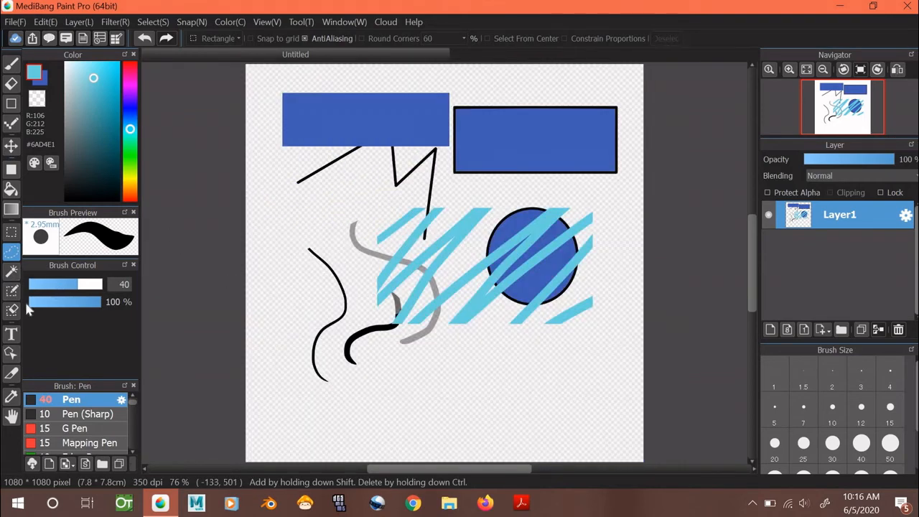
- Try the Magic Wand and Selection Pen near the zigzag line, then discard the selection
{"action": "left_click", "coordinate": [12, 270]}
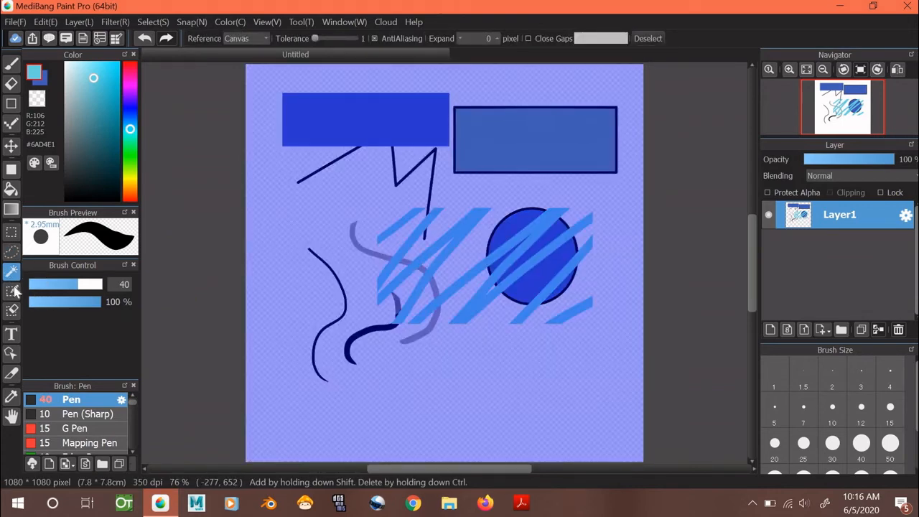
{"action": "left_click", "coordinate": [12, 290]}
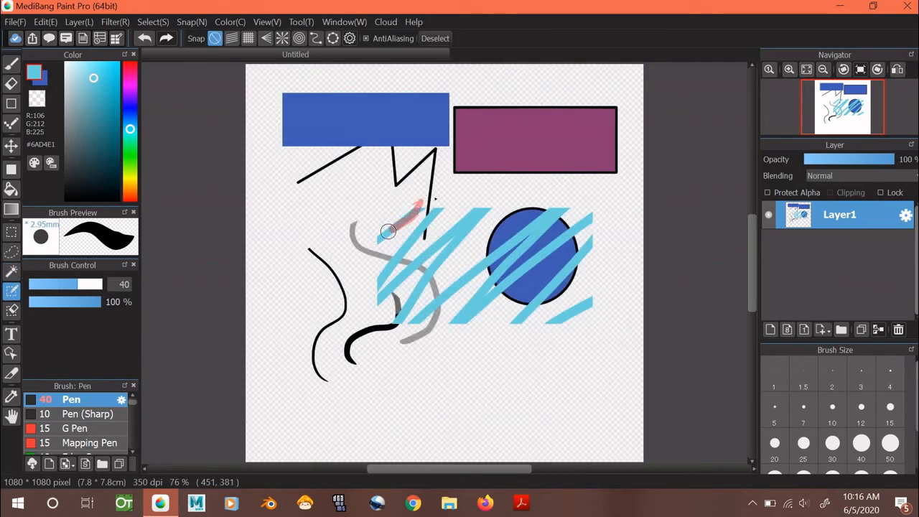
{"action": "left_click_drag", "start_coordinate": [388, 232], "coordinate": [443, 228]}
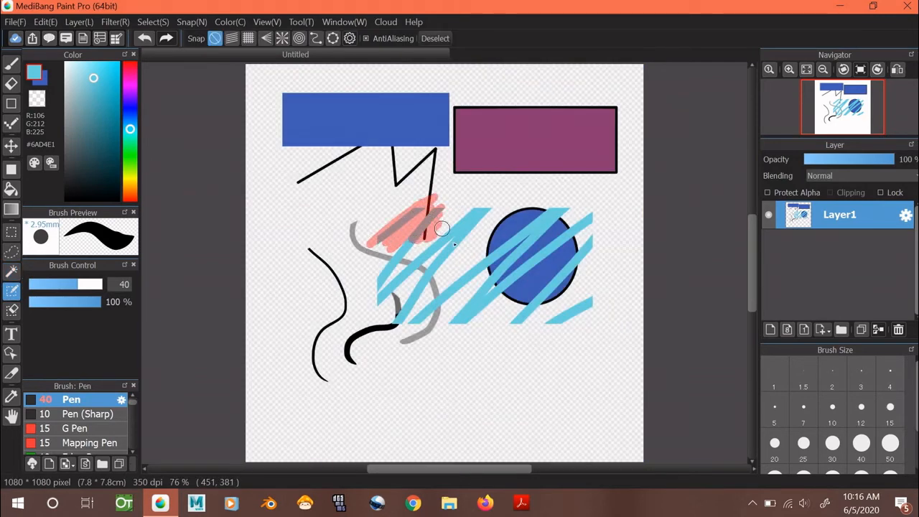
{"action": "left_click", "coordinate": [11, 310]}
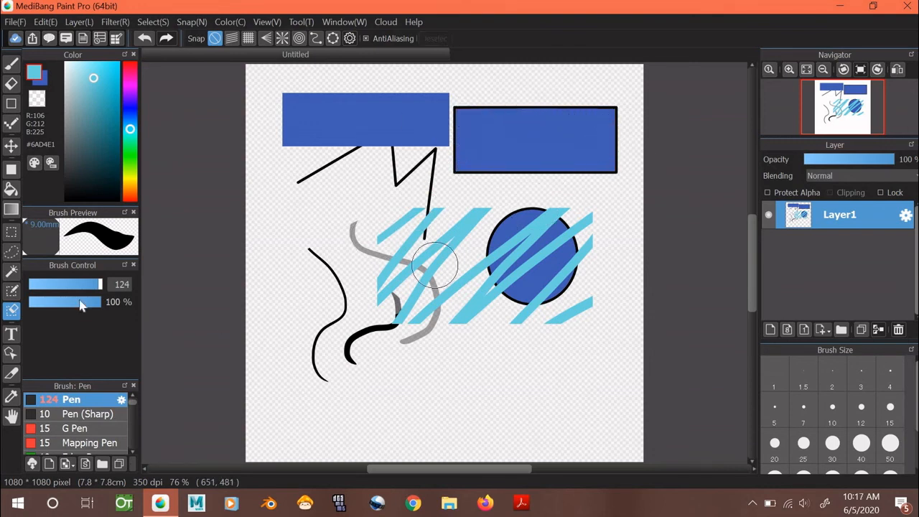
- Add the word 'medibang' as light-blue text below the strokes on a new layer
{"action": "left_click", "coordinate": [12, 333]}
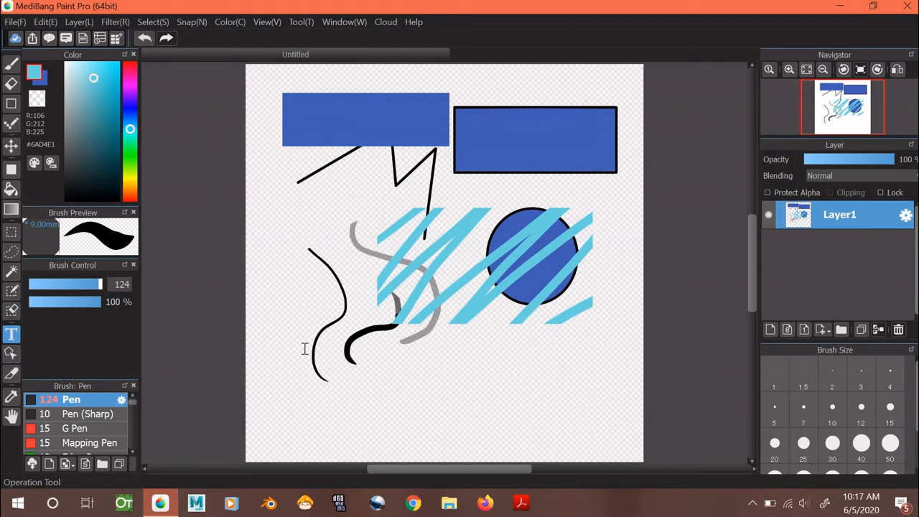
{"action": "mouse_move", "coordinate": [402, 359]}
{"action": "type", "text": "mediban"}
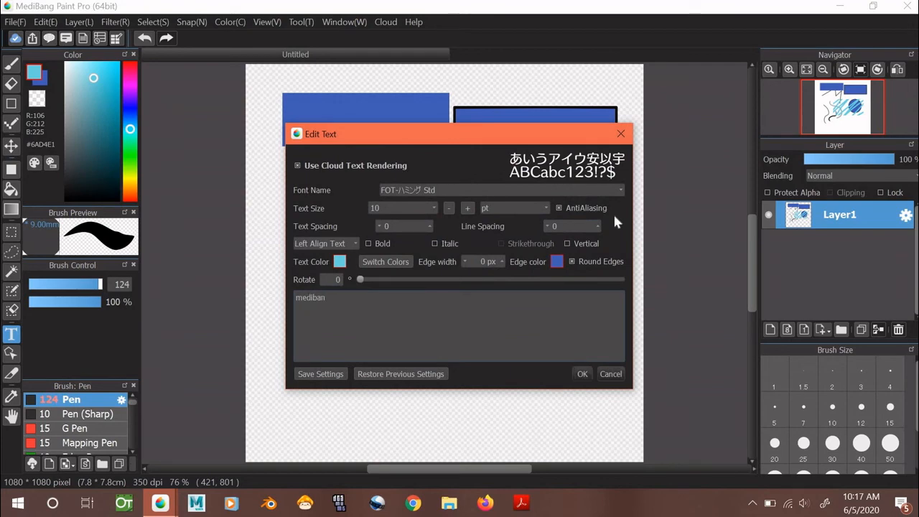
{"action": "left_click", "coordinate": [584, 374]}
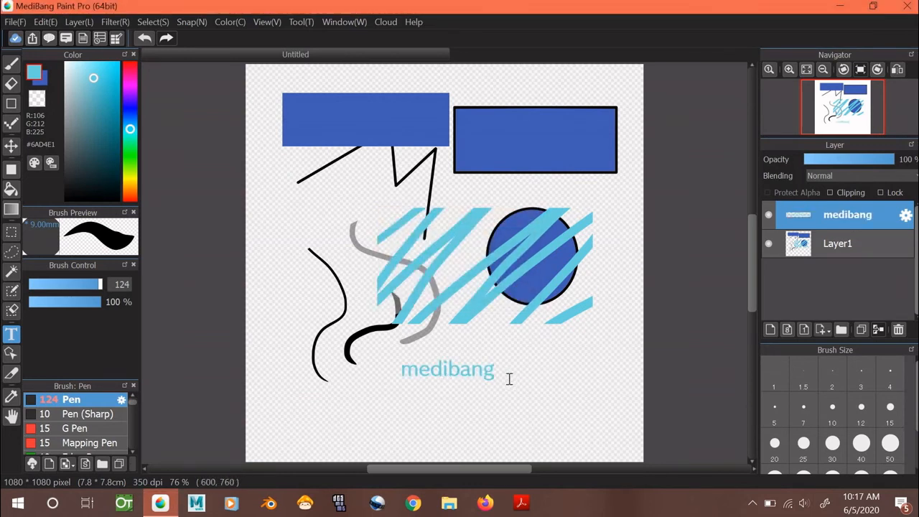
{"action": "mouse_move", "coordinate": [49, 352]}
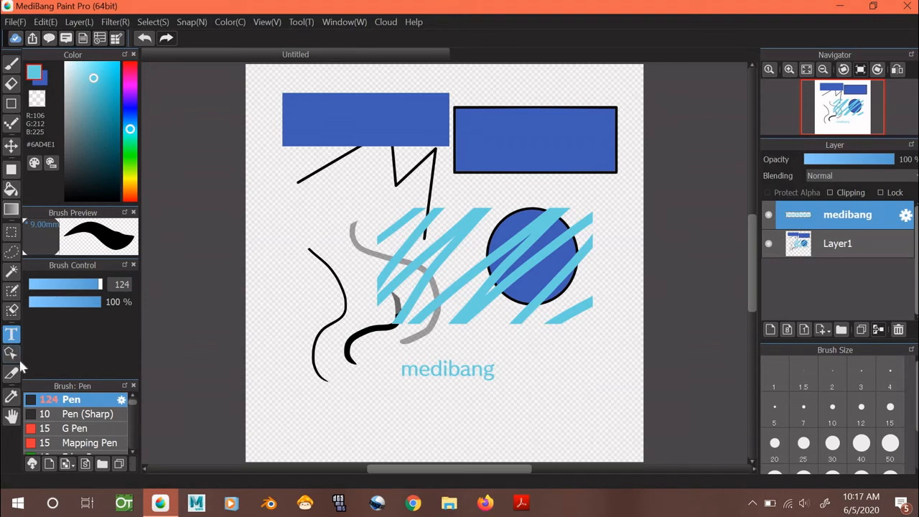
{"action": "mouse_move", "coordinate": [94, 319]}
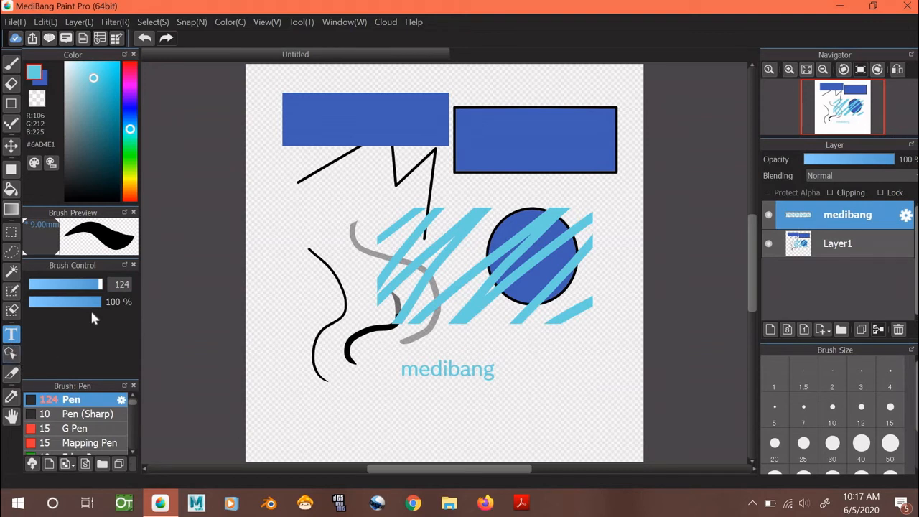
{"action": "mouse_move", "coordinate": [534, 37]}
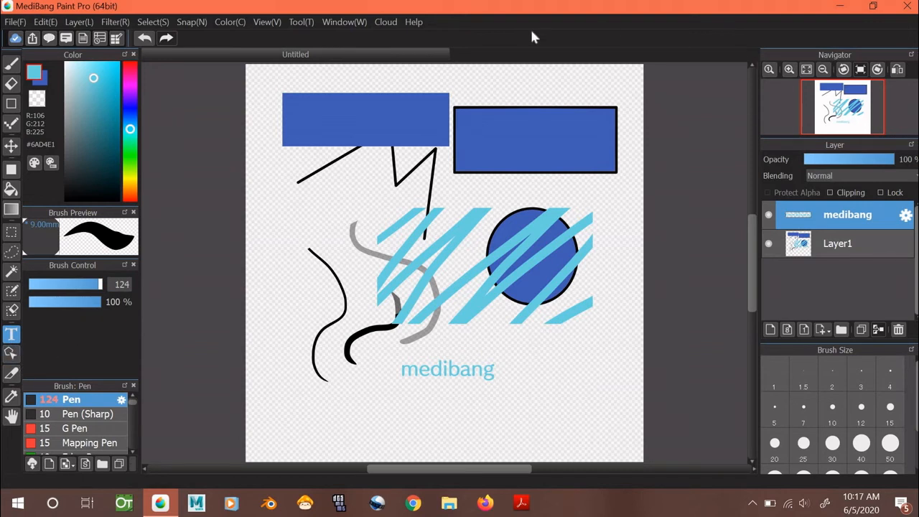
{"action": "mouse_move", "coordinate": [279, 213]}
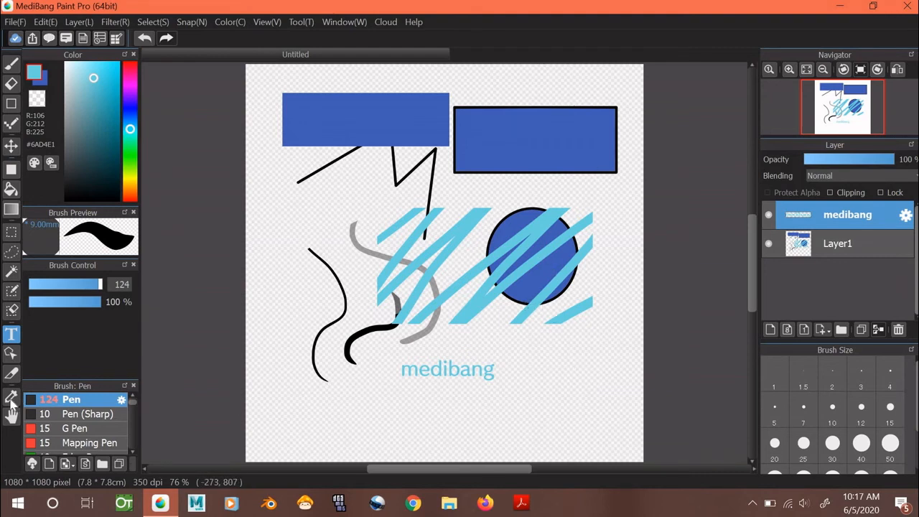
- Sample the blue fill of a shape with the Eyedropper as the current colour
{"action": "left_click", "coordinate": [11, 396]}
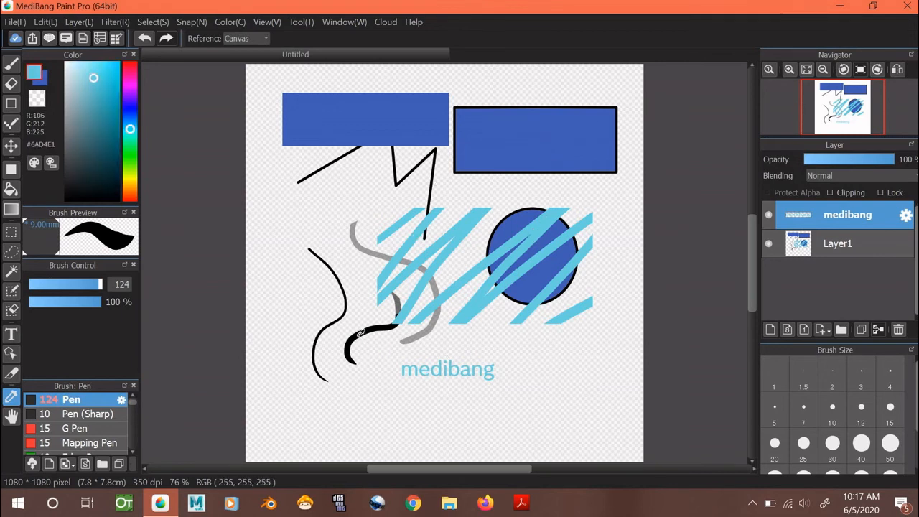
{"action": "left_click", "coordinate": [101, 101]}
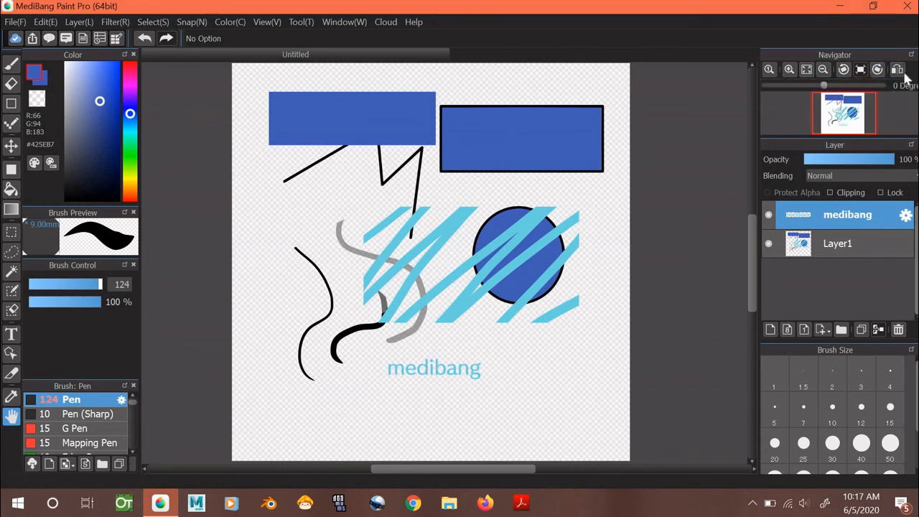
{"action": "mouse_move", "coordinate": [898, 69]}
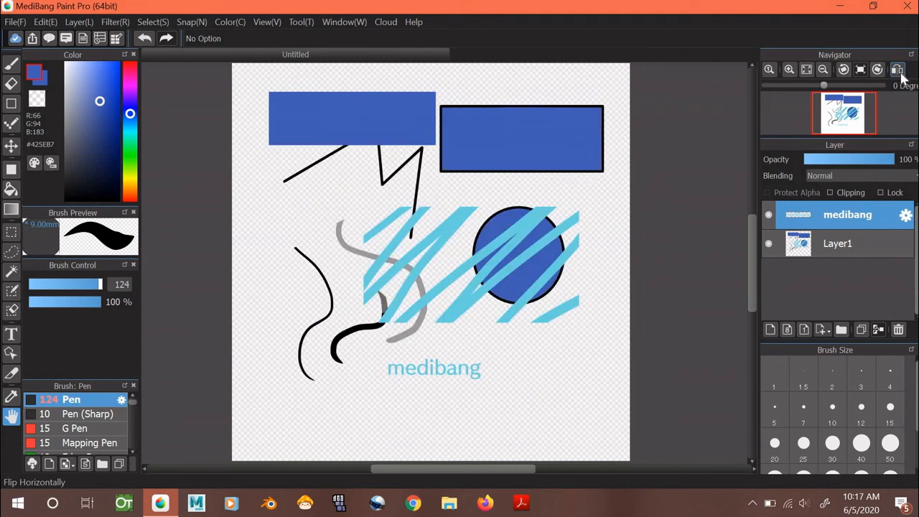
{"action": "left_click", "coordinate": [860, 69]}
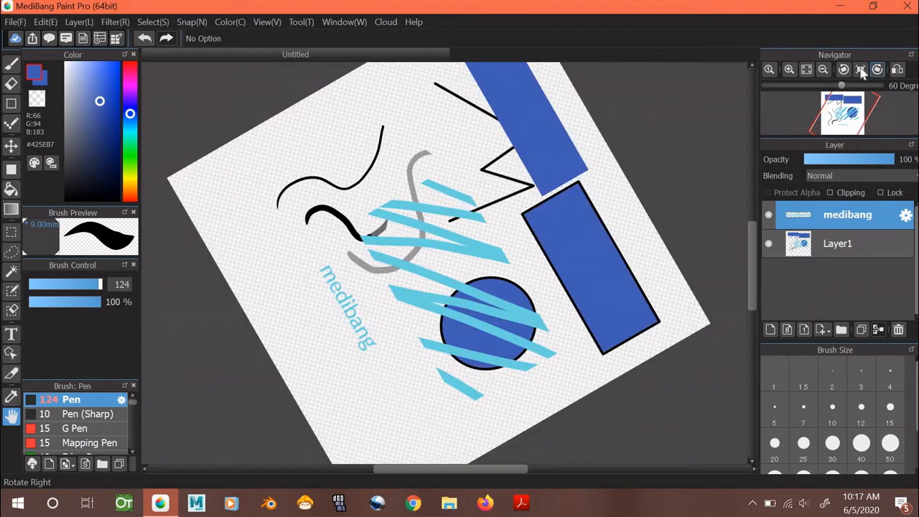
{"action": "left_click", "coordinate": [844, 69]}
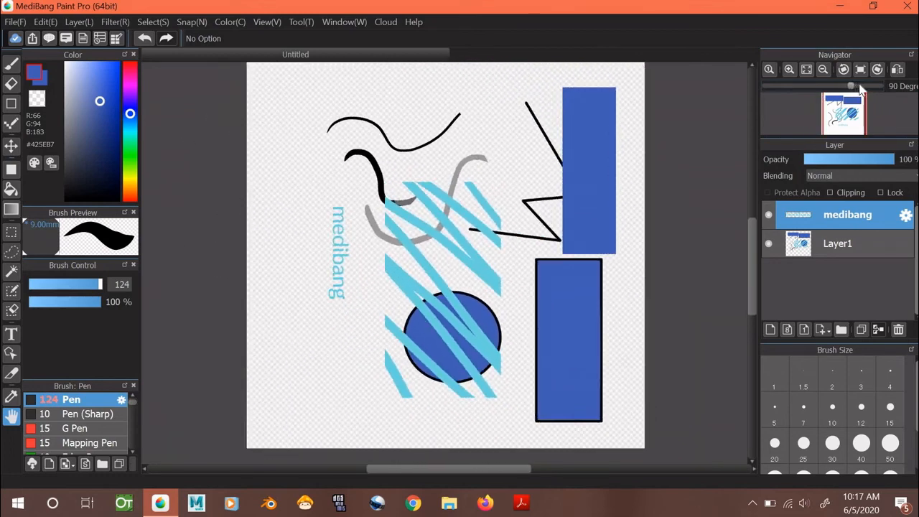
{"action": "left_click_drag", "start_coordinate": [850, 86], "coordinate": [859, 86]}
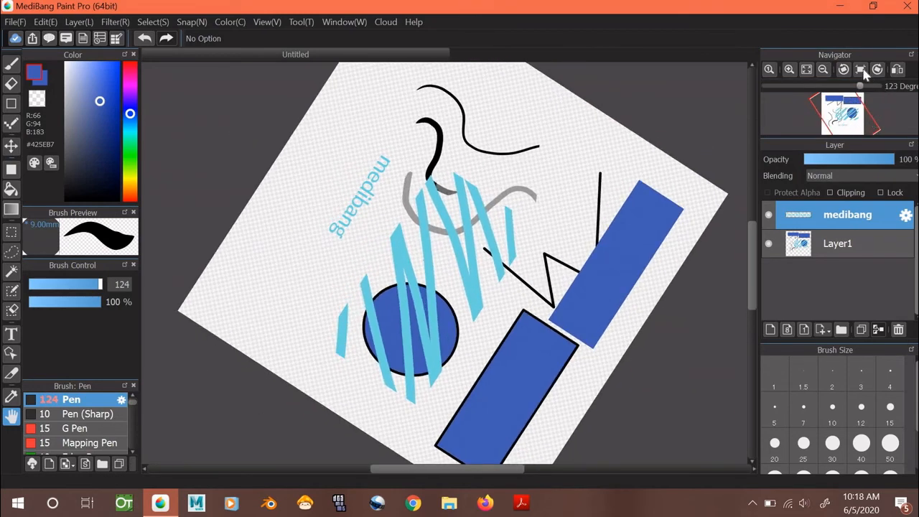
{"action": "left_click", "coordinate": [860, 69]}
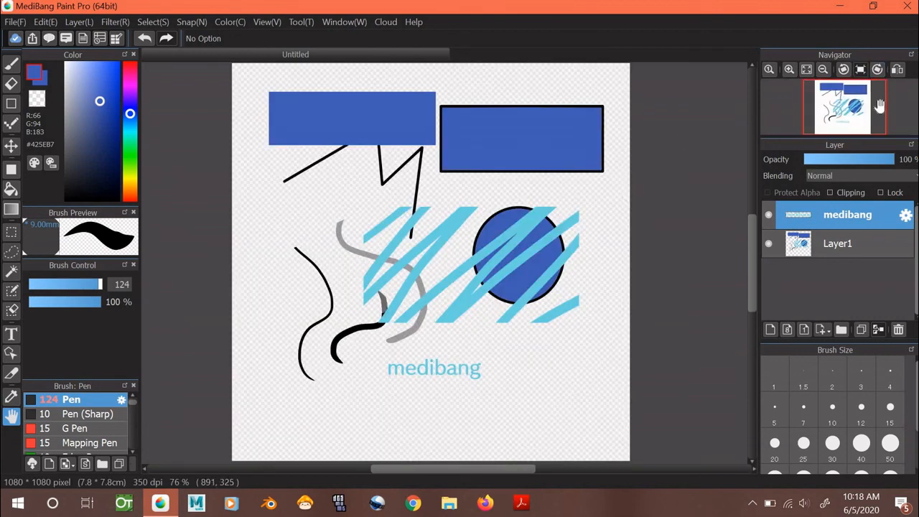
{"action": "left_click", "coordinate": [823, 69]}
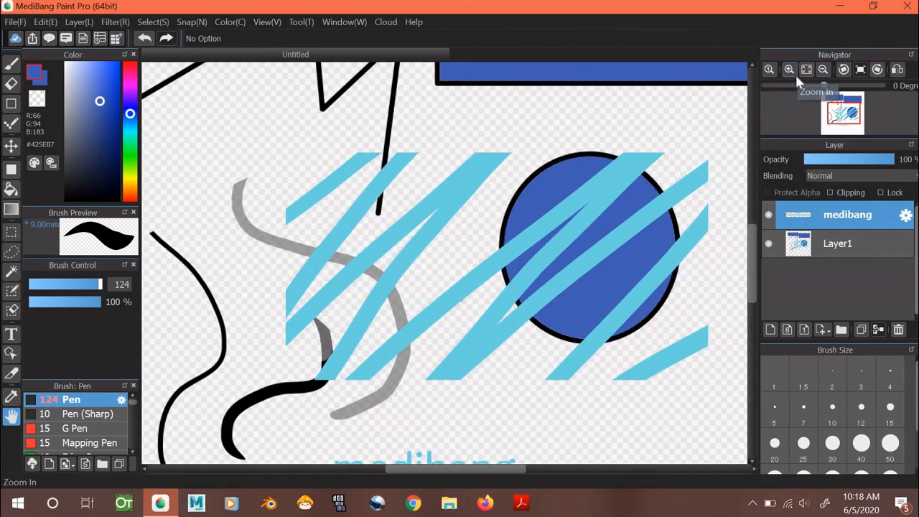
{"action": "left_click", "coordinate": [790, 69]}
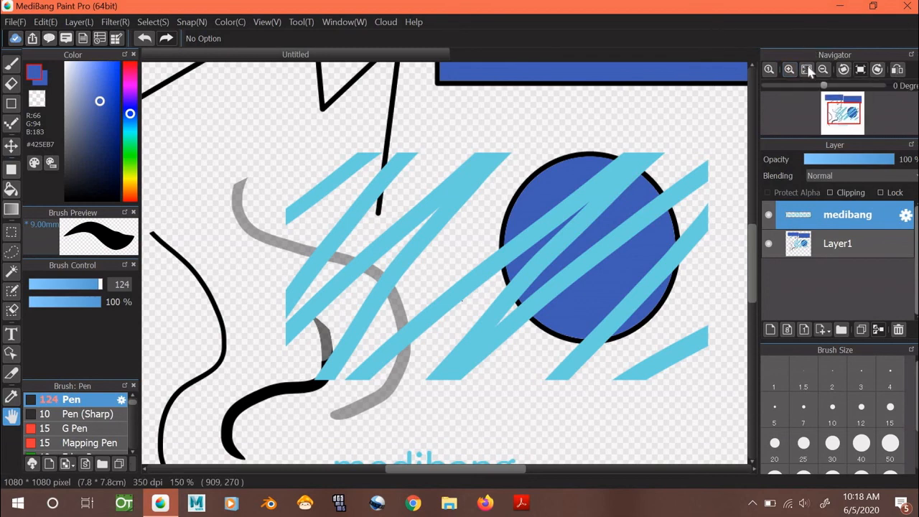
{"action": "left_click", "coordinate": [823, 69]}
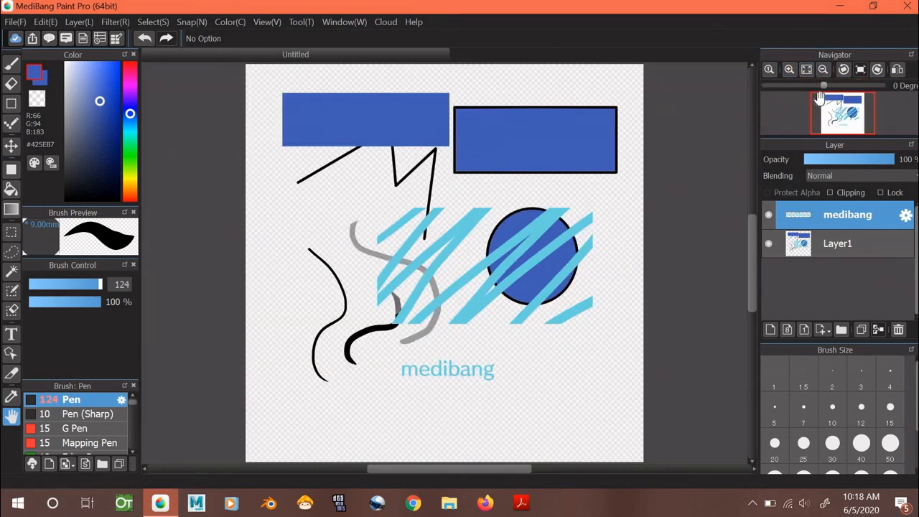
{"action": "mouse_move", "coordinate": [607, 221]}
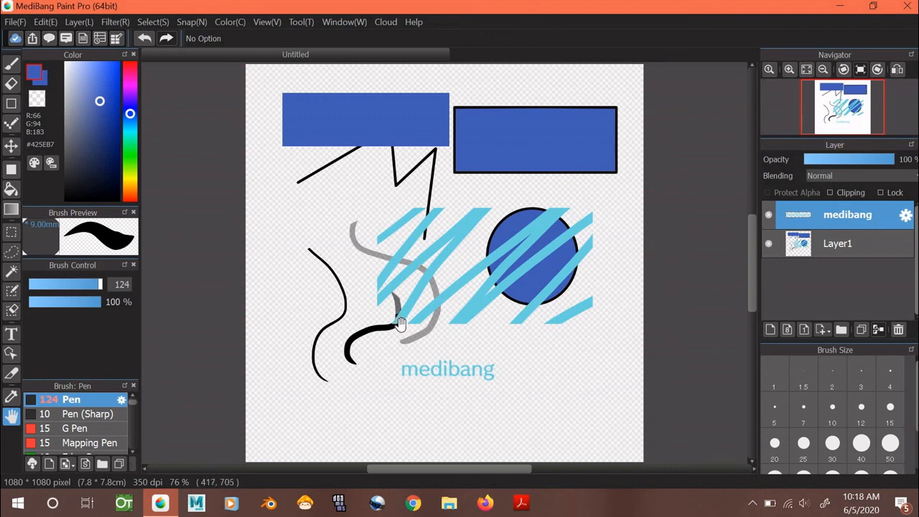
{"action": "mouse_move", "coordinate": [402, 322]}
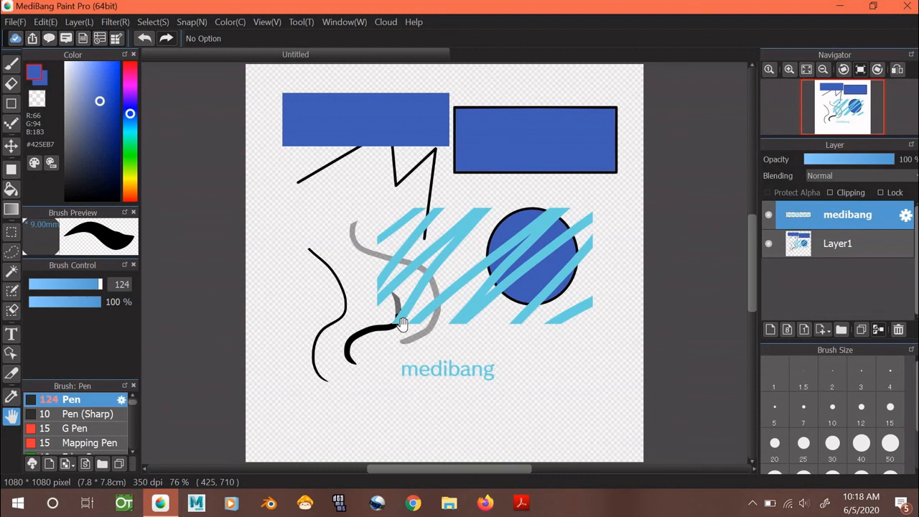
{"action": "mouse_move", "coordinate": [402, 325]}
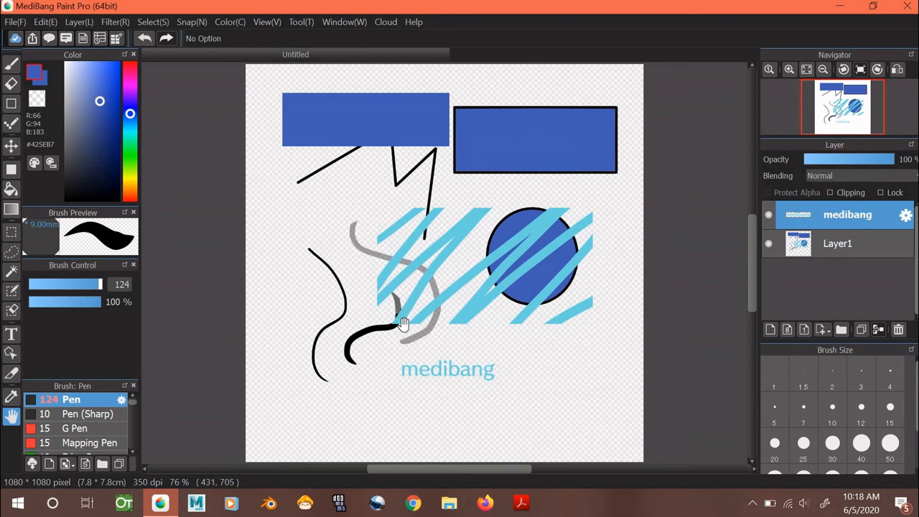
{"action": "mouse_move", "coordinate": [416, 429]}
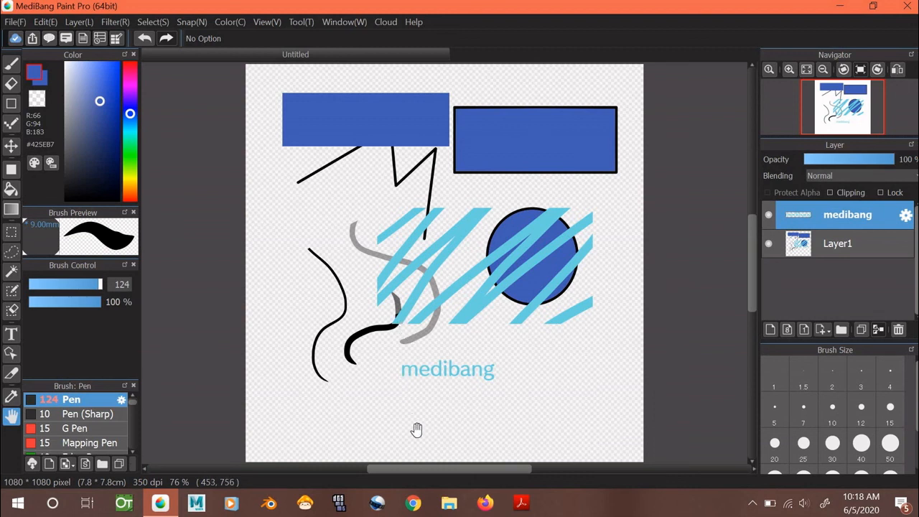
{"action": "mouse_move", "coordinate": [418, 394]}
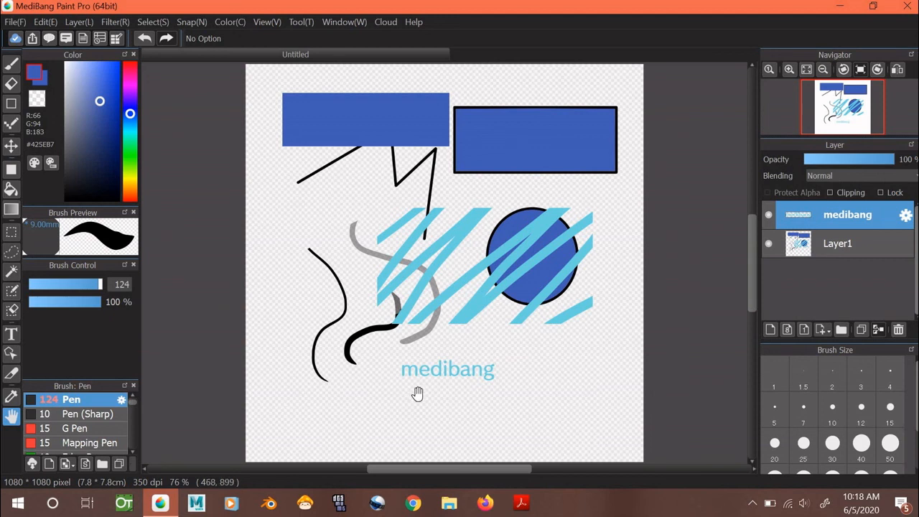
{"action": "mouse_move", "coordinate": [740, 221]}
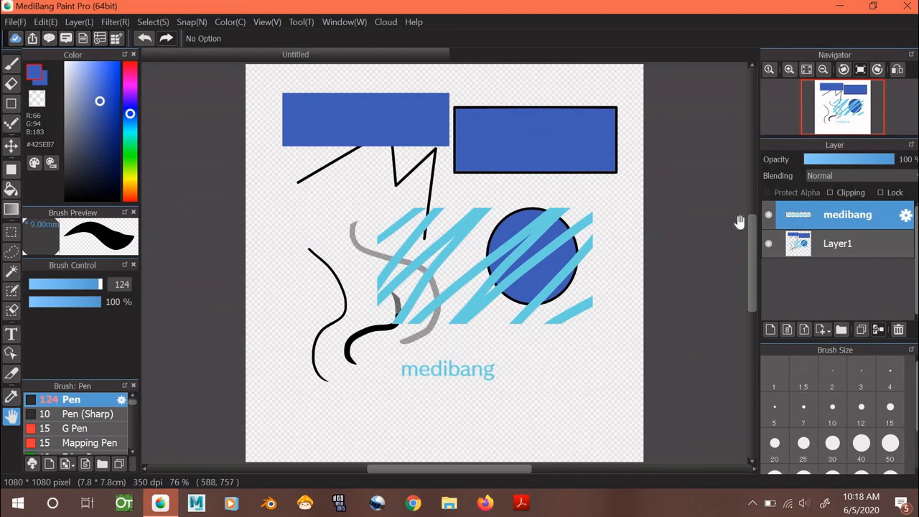